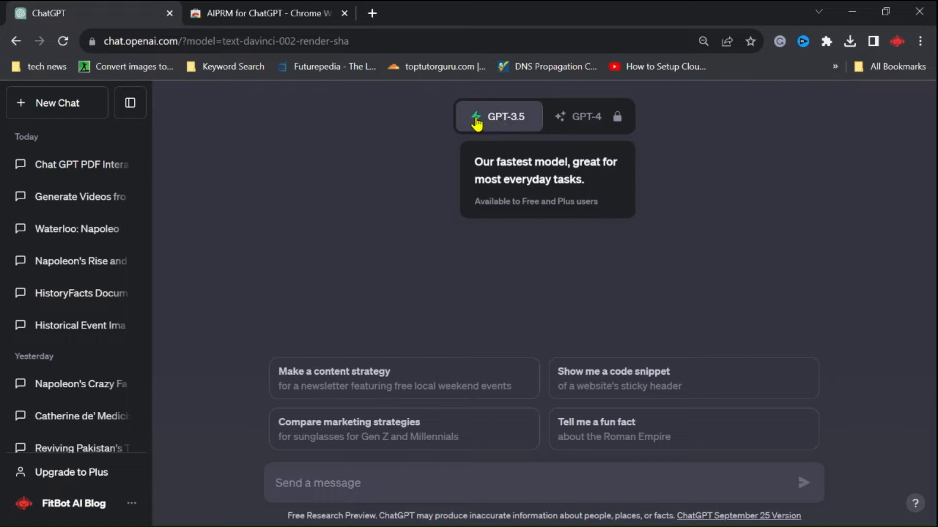
pyautogui.moveTo(574, 166)
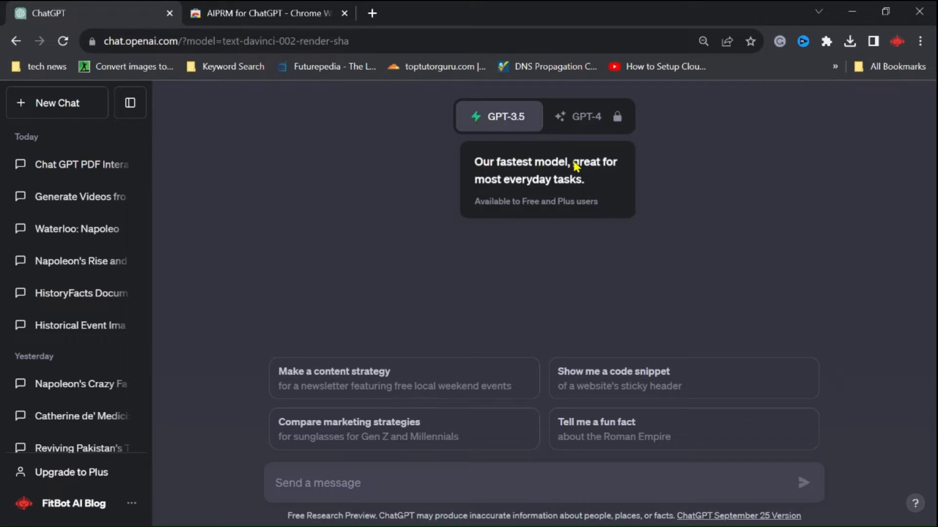
pyautogui.moveTo(648, 251)
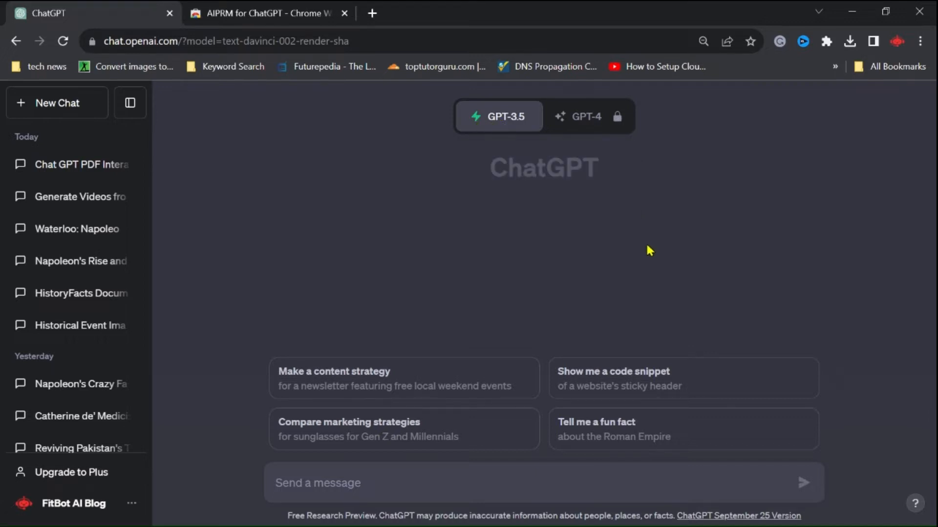
pyautogui.moveTo(541, 391)
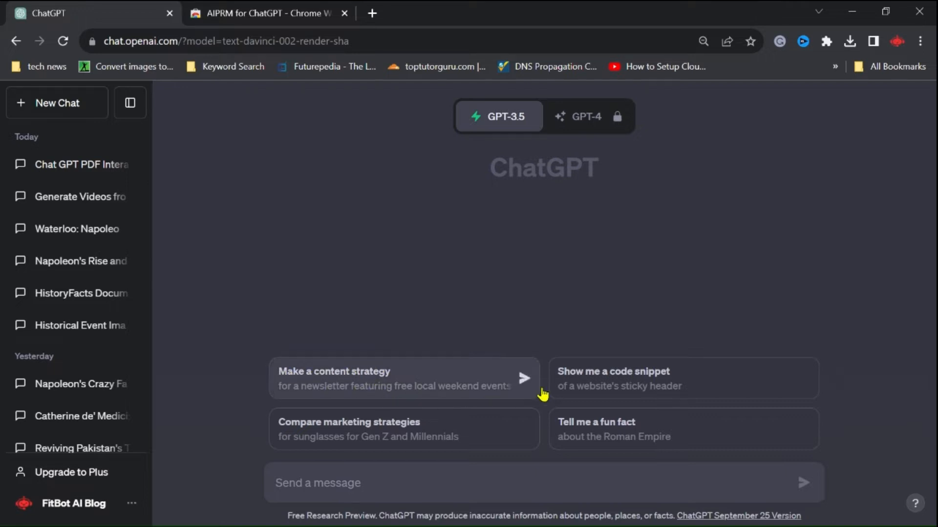
pyautogui.moveTo(419, 437)
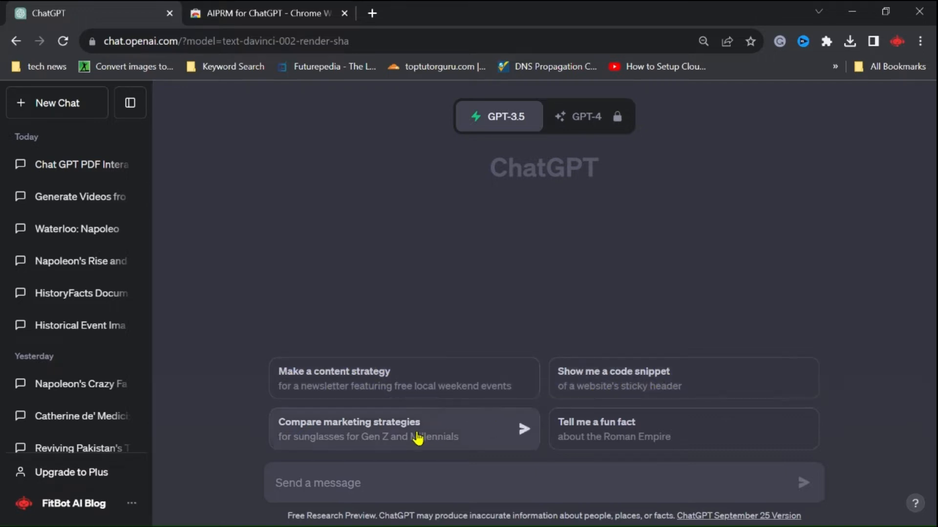
pyautogui.moveTo(600, 507)
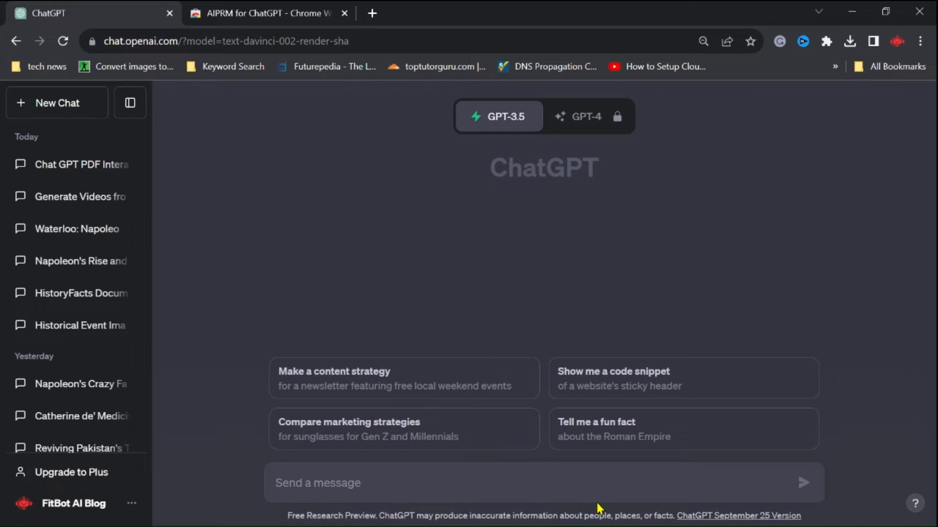
pyautogui.moveTo(487, 150)
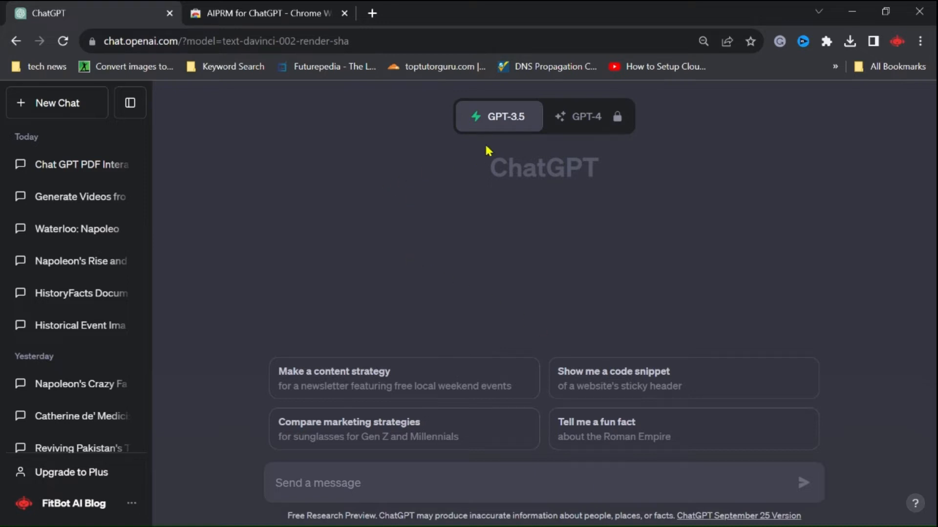
pyautogui.moveTo(499, 116)
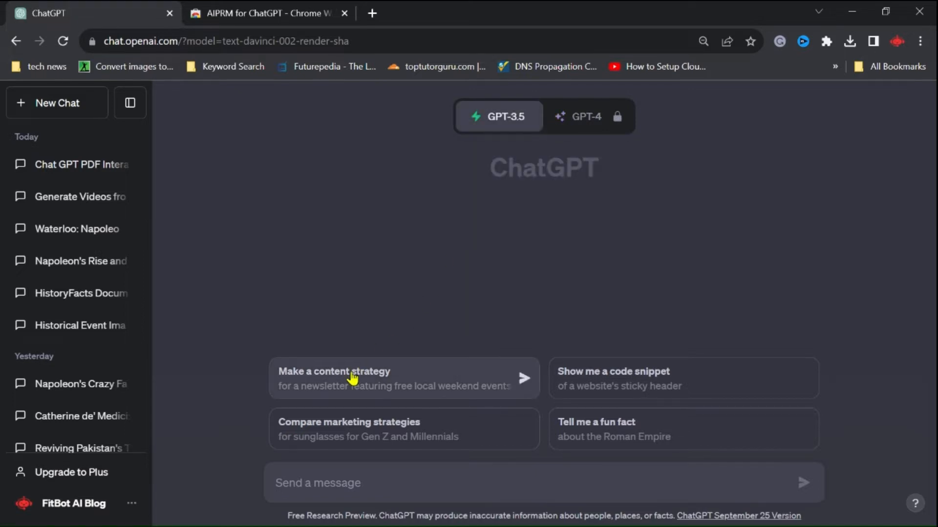
pyautogui.moveTo(561, 402)
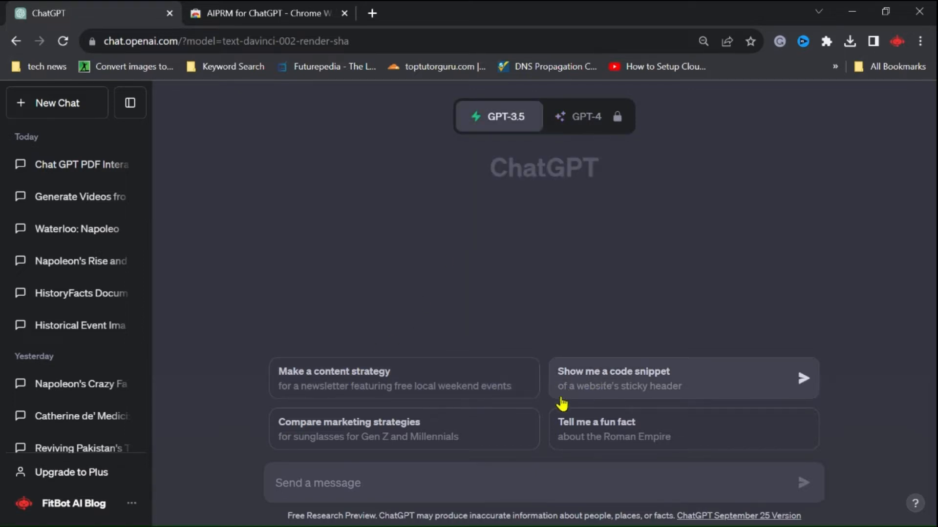
pyautogui.moveTo(593, 434)
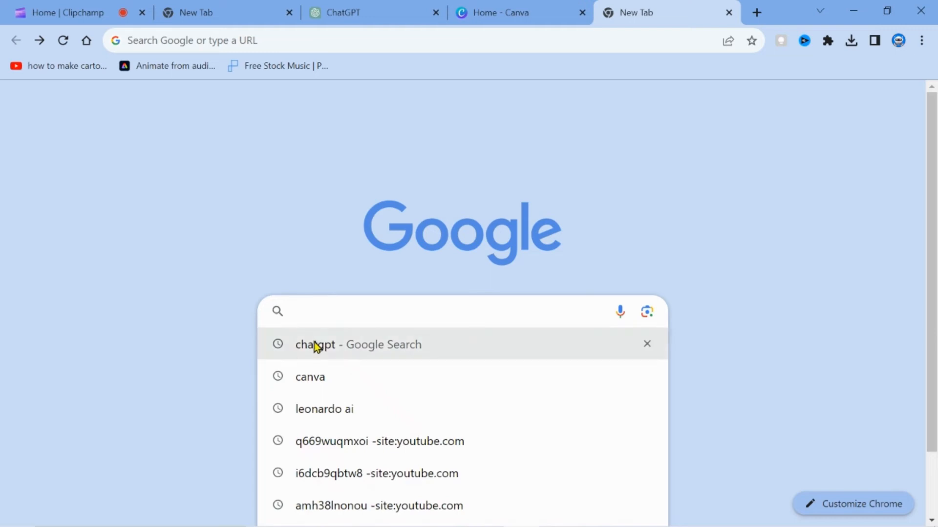
# Step: Search Google for 'ChatPDF' and go to the chatpdf.com result
pyautogui.write('ChatPDF')
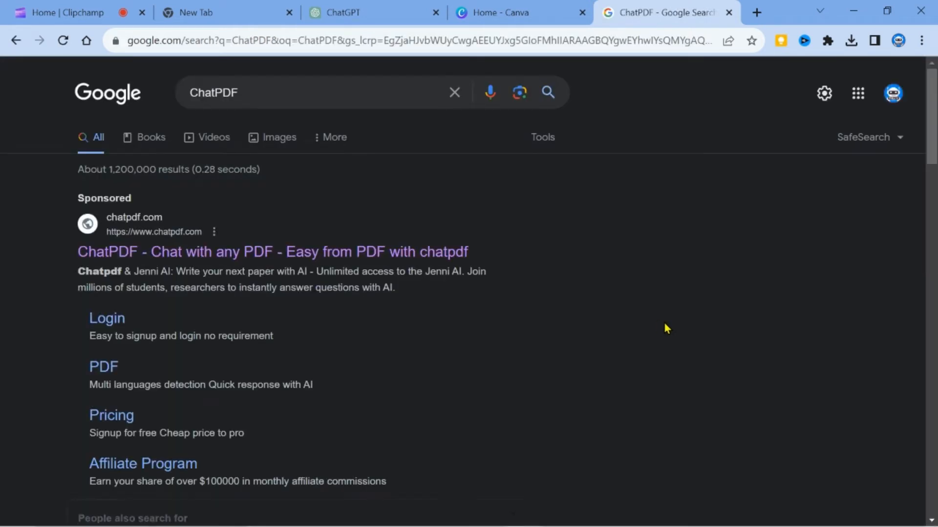
pyautogui.click(273, 251)
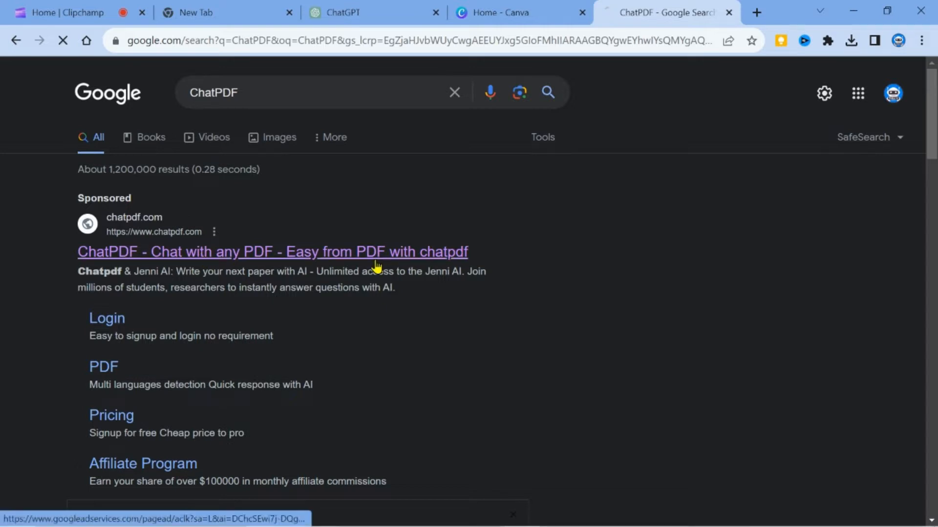
pyautogui.click(272, 251)
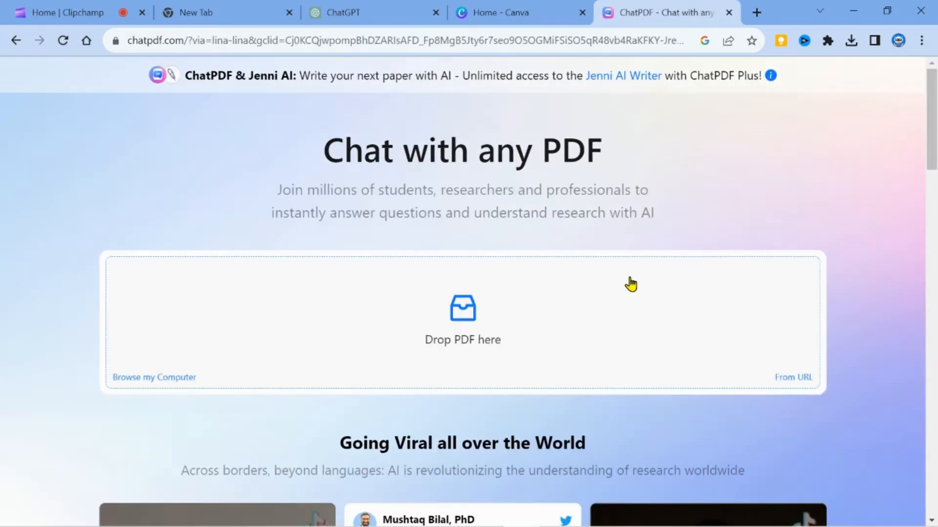
pyautogui.moveTo(667, 293)
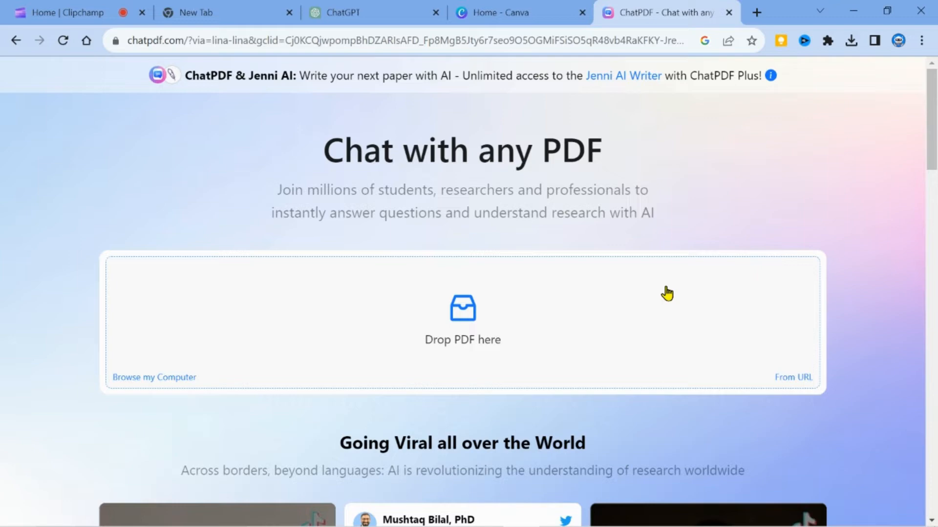
pyautogui.moveTo(156, 398)
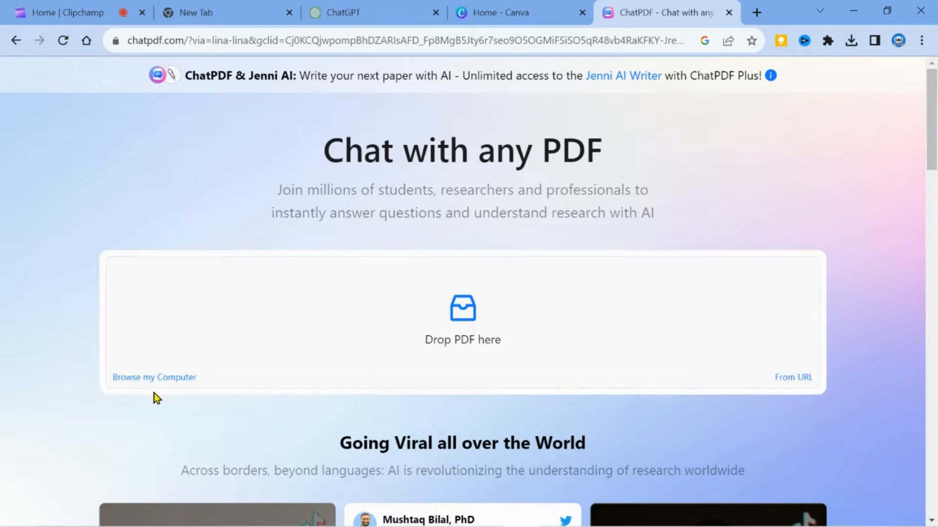
pyautogui.moveTo(407, 368)
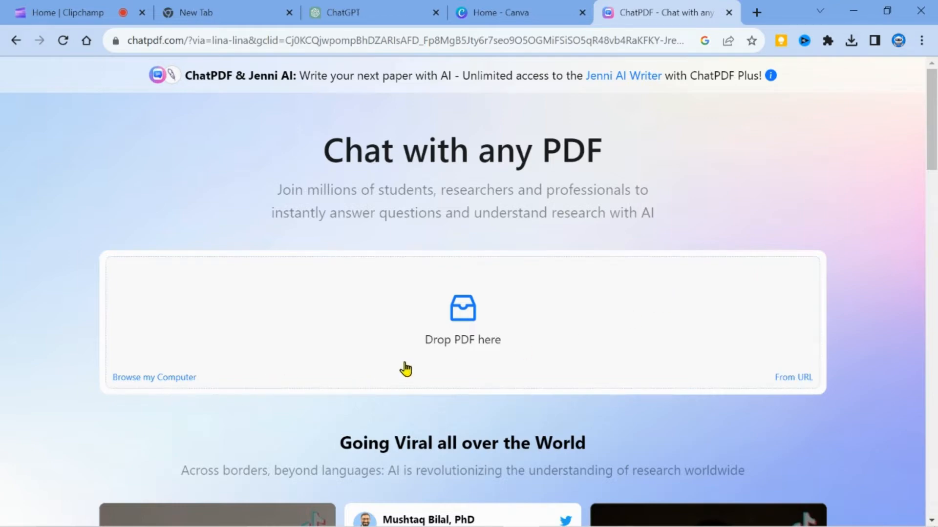
pyautogui.moveTo(489, 353)
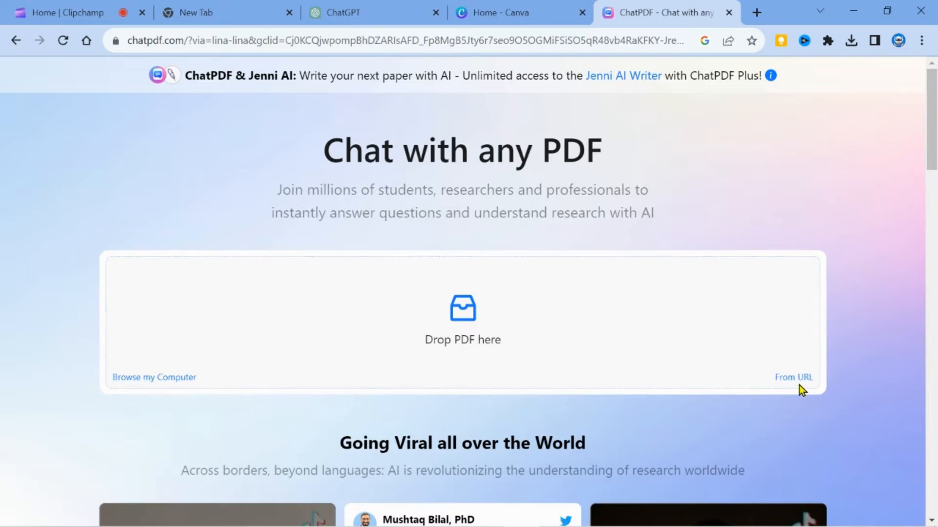
pyautogui.moveTo(793, 377)
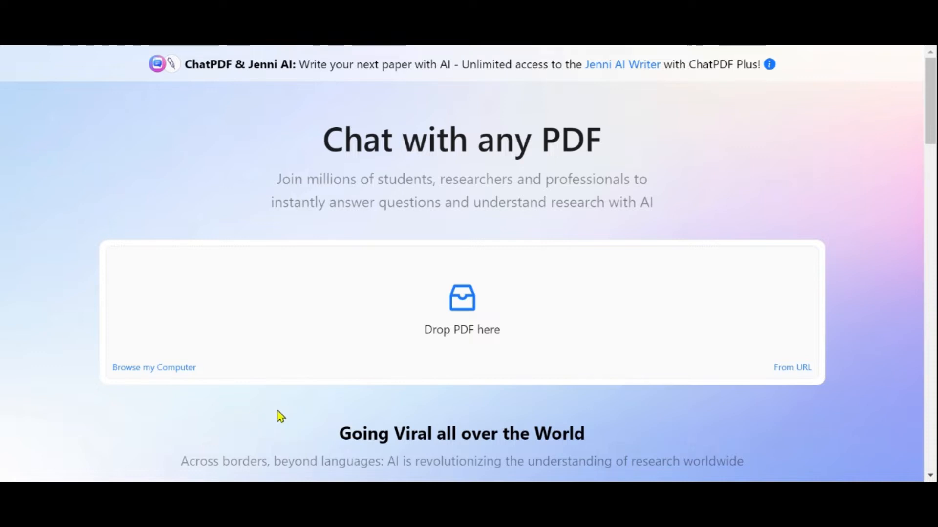
pyautogui.moveTo(462, 408)
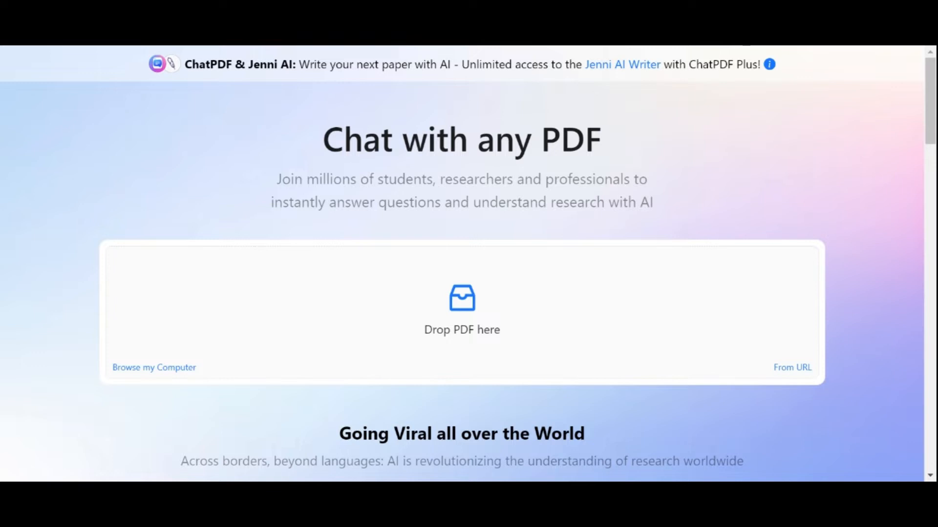
pyautogui.moveTo(463, 270)
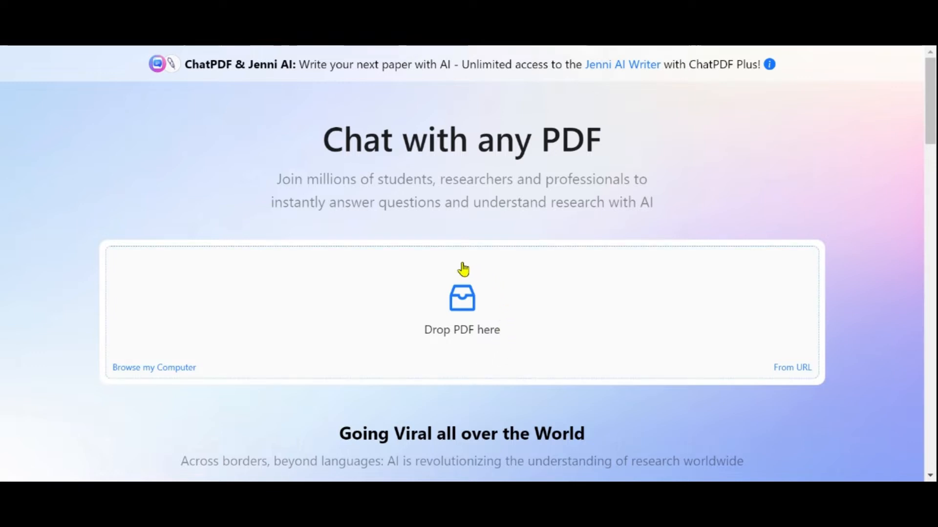
pyautogui.moveTo(487, 351)
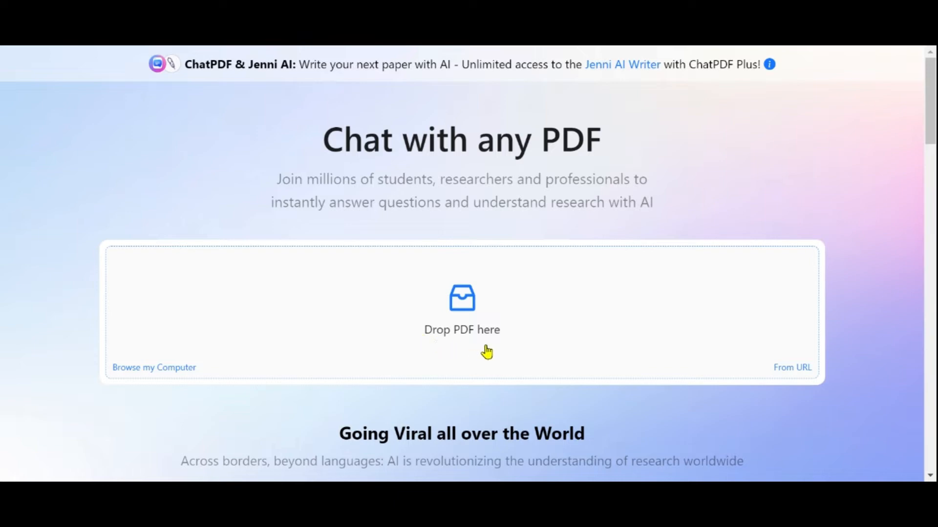
pyautogui.moveTo(396, 350)
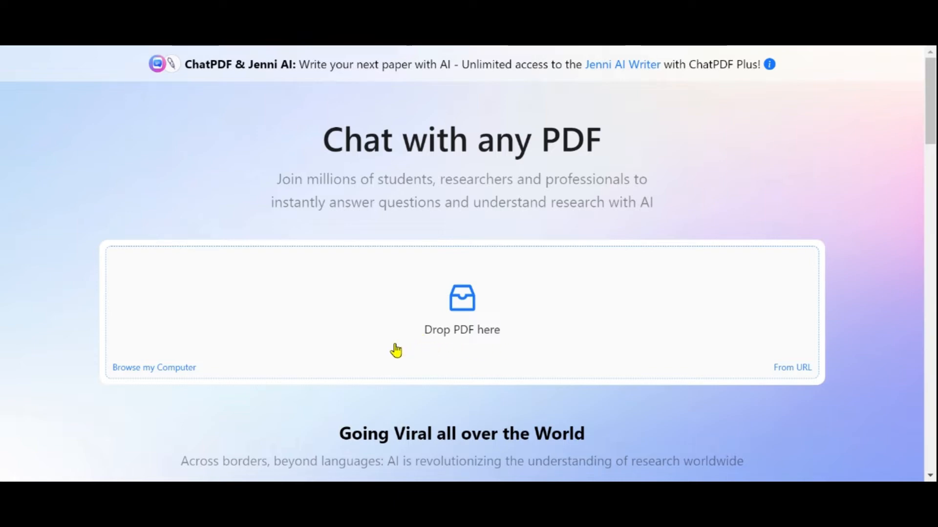
pyautogui.moveTo(172, 383)
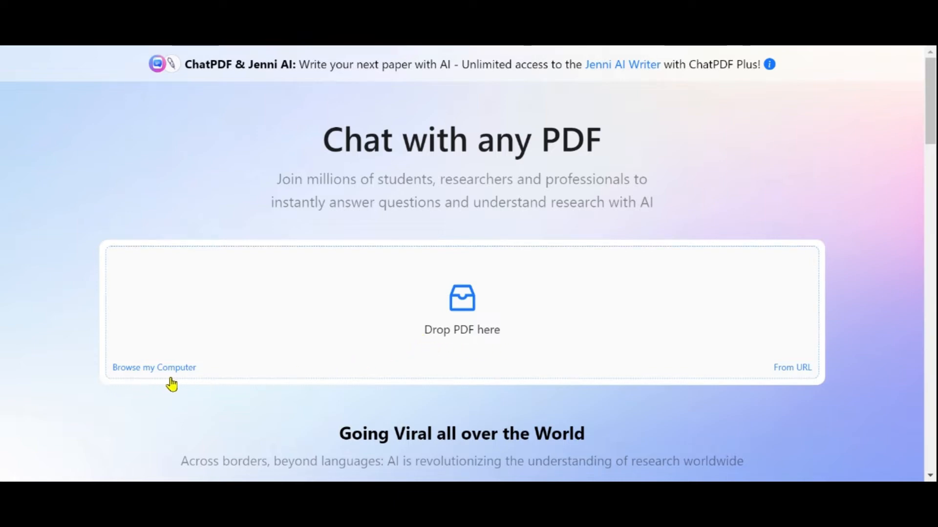
pyautogui.moveTo(159, 380)
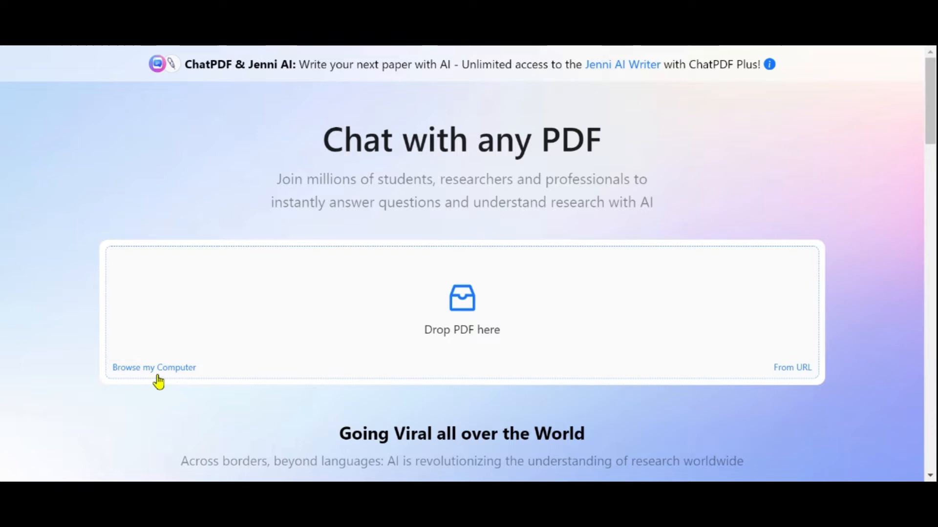
pyautogui.moveTo(716, 390)
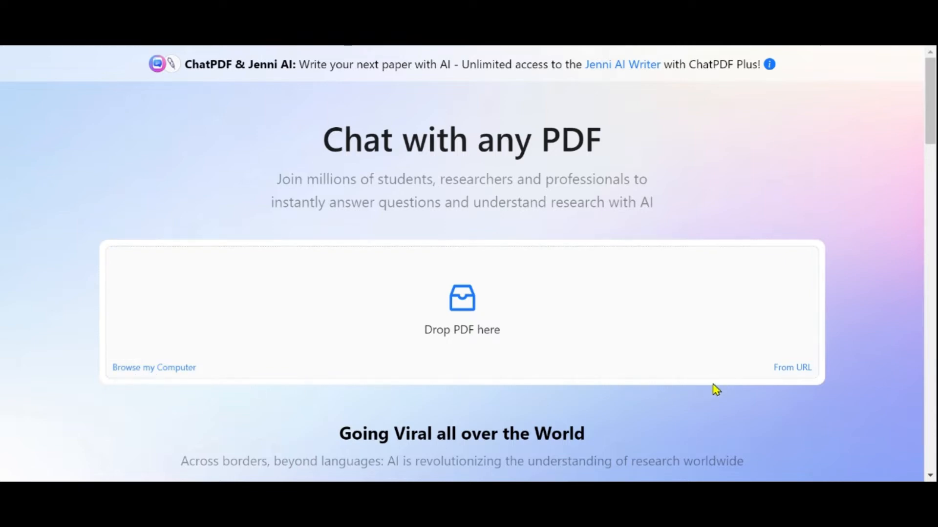
pyautogui.moveTo(792, 381)
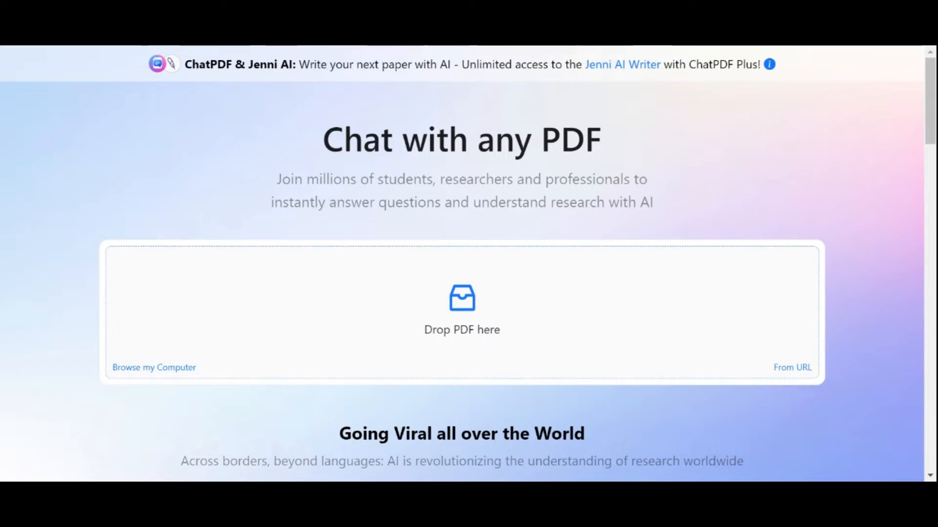
pyautogui.moveTo(251, 51)
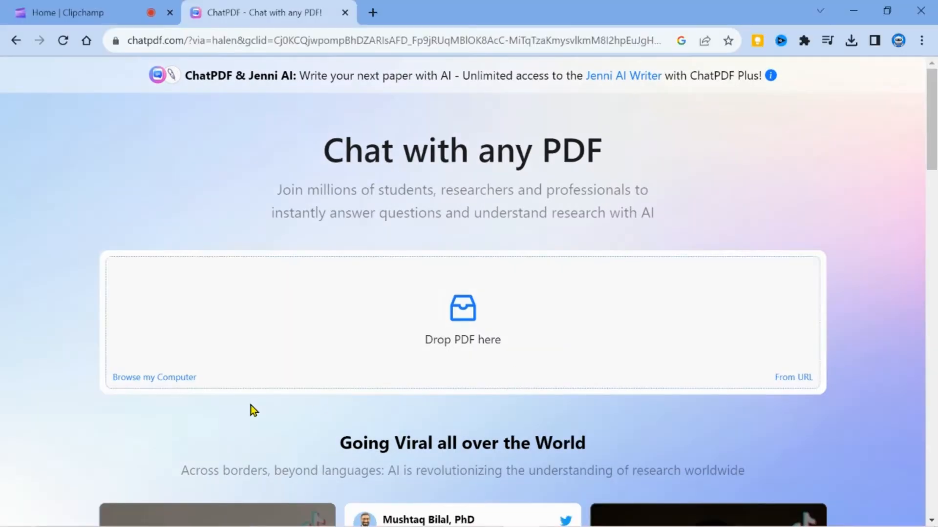
pyautogui.click(154, 377)
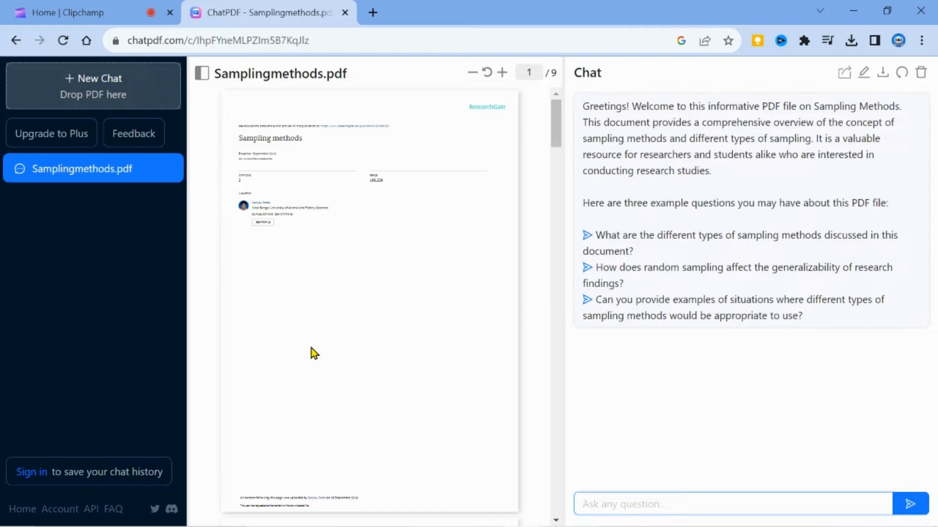
# Step: Ask the suggested question on situations suited to different sampling methods and read the answer
pyautogui.press('F11')
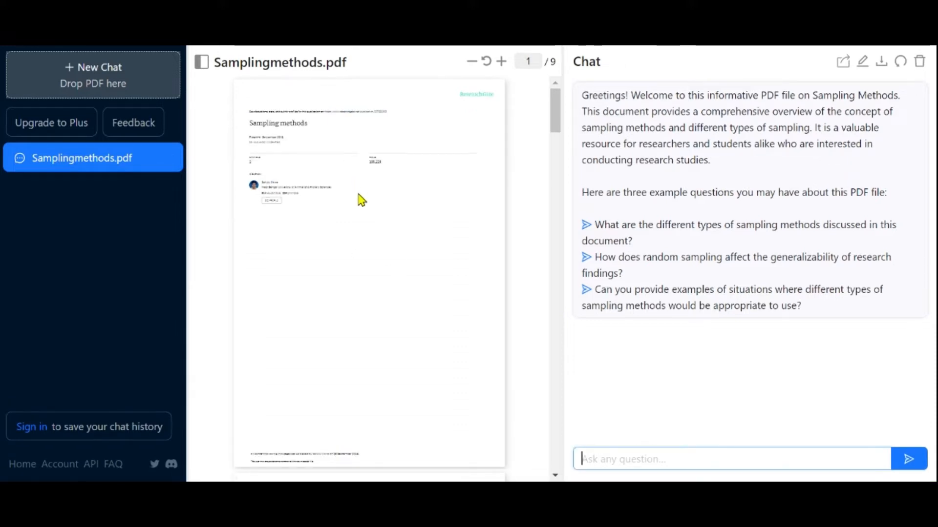
pyautogui.moveTo(400, 199)
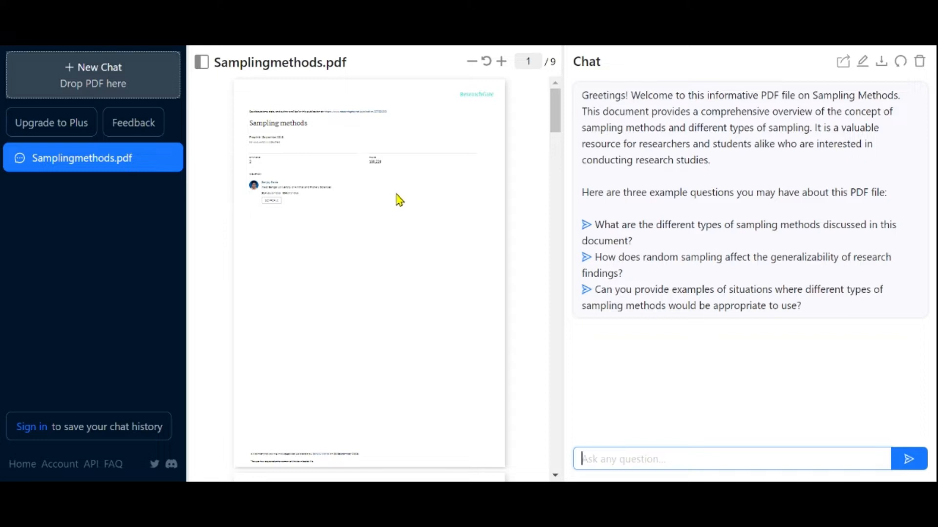
pyautogui.moveTo(536, 241)
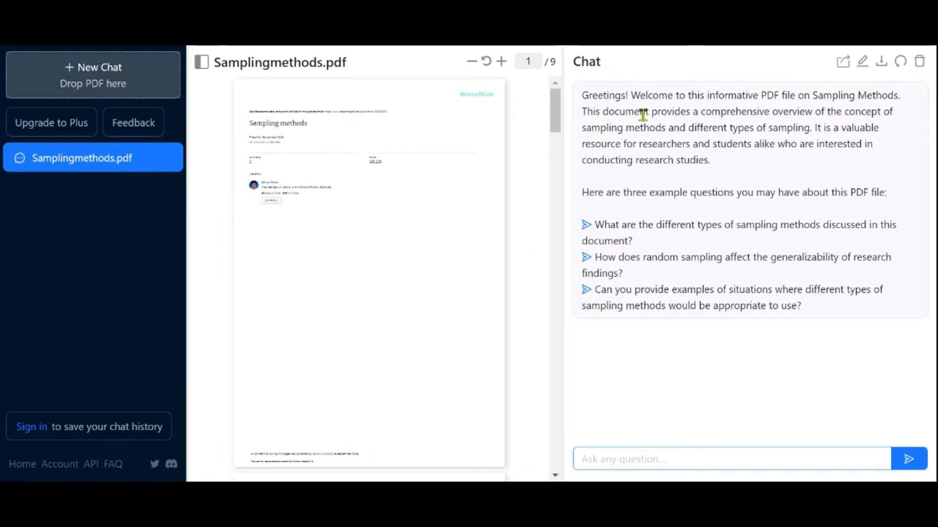
pyautogui.moveTo(643, 217)
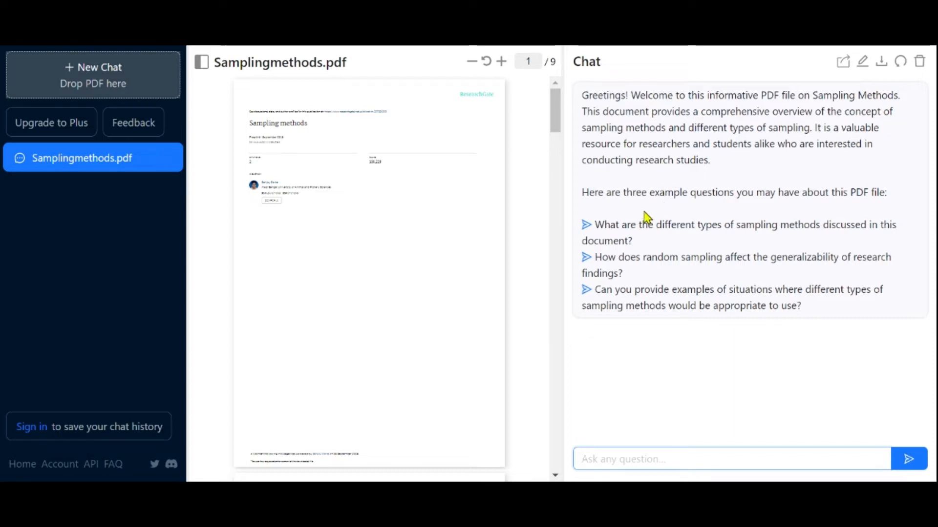
pyautogui.moveTo(462, 205)
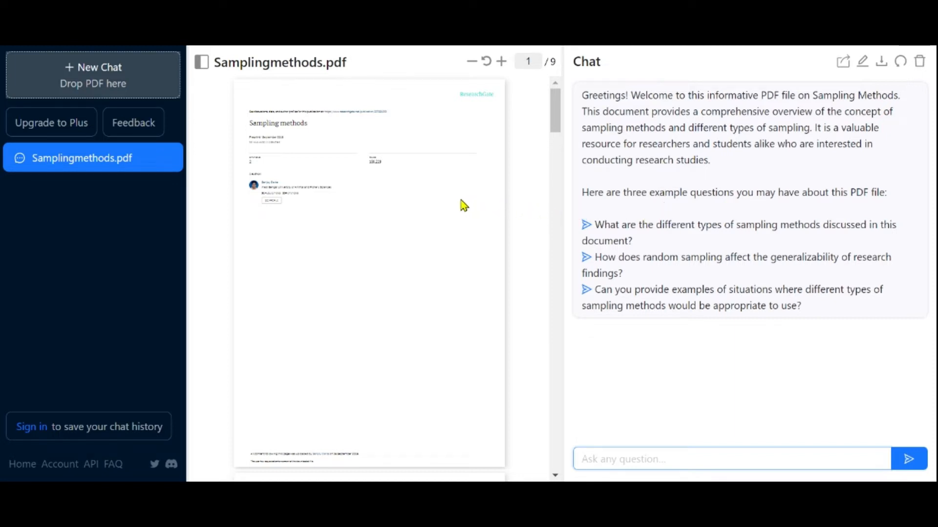
pyautogui.moveTo(533, 233)
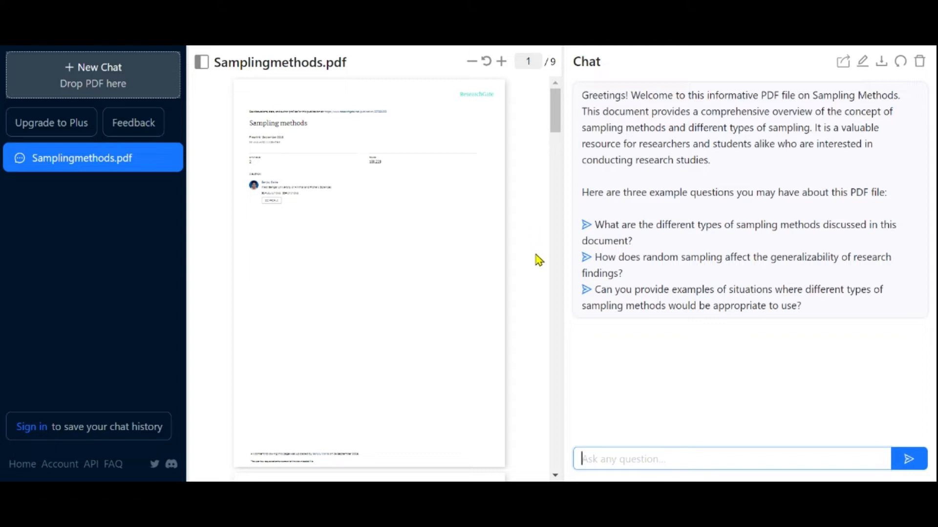
pyautogui.moveTo(554, 263)
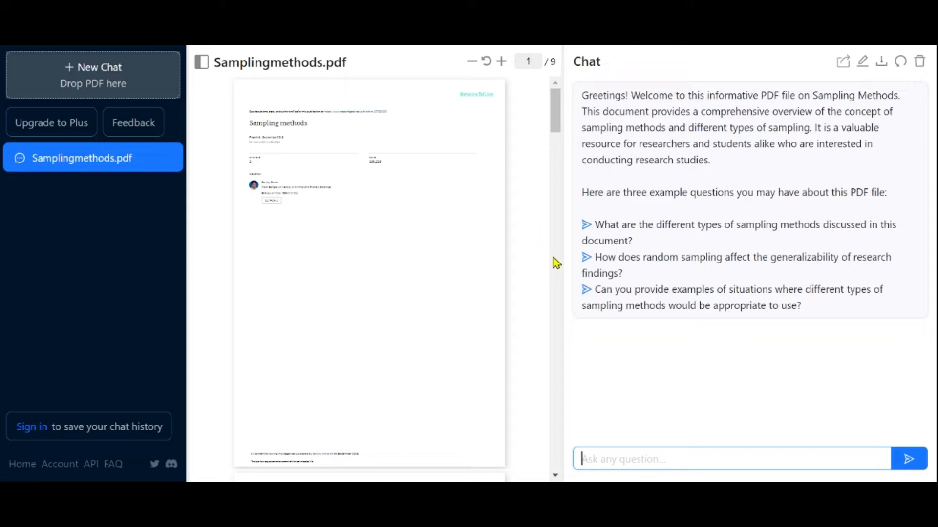
pyautogui.moveTo(693, 230)
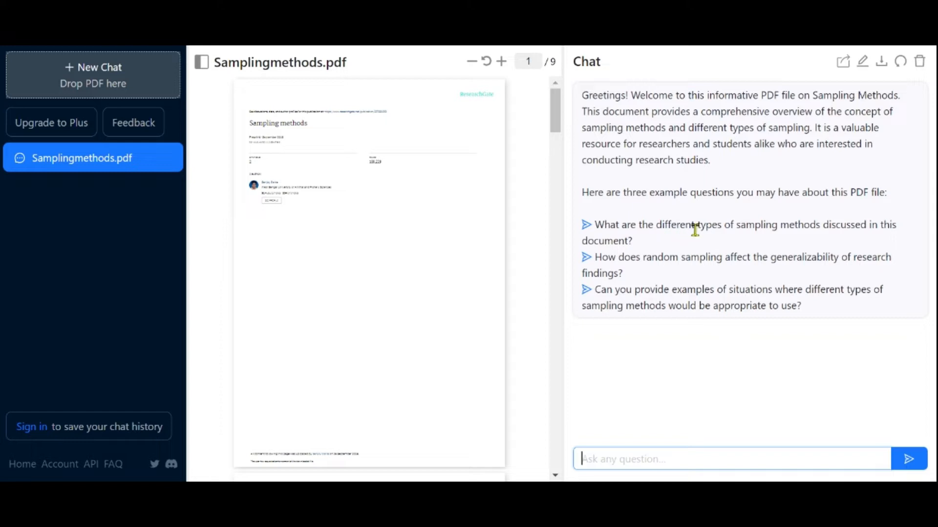
pyautogui.moveTo(664, 242)
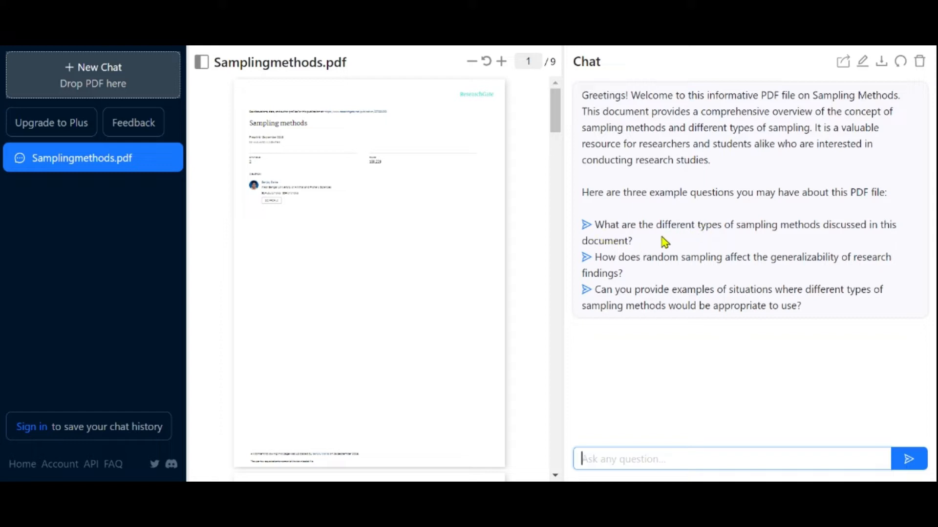
pyautogui.moveTo(821, 231)
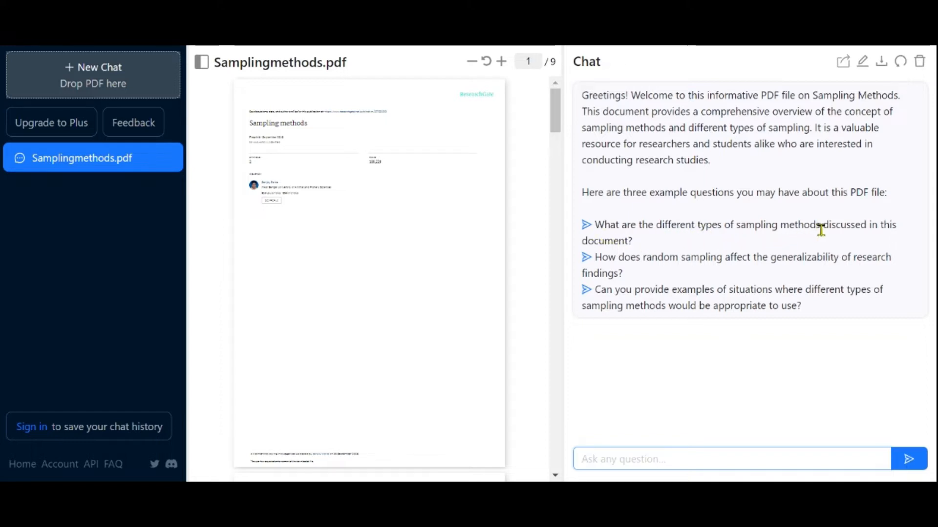
pyautogui.moveTo(616, 234)
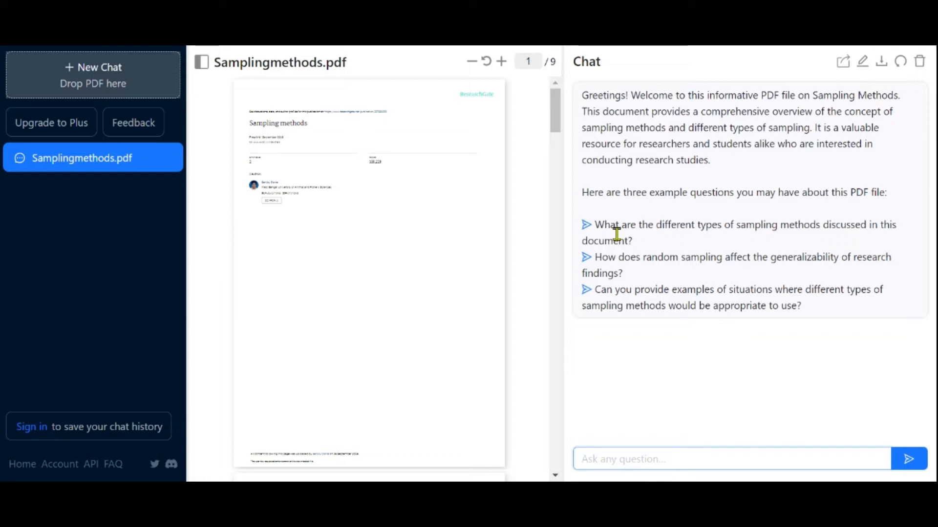
pyautogui.moveTo(755, 258)
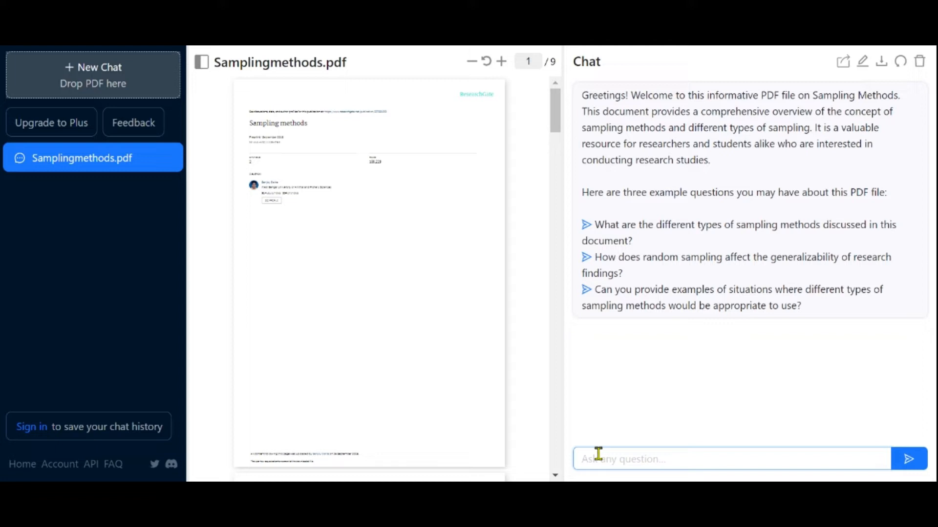
pyautogui.moveTo(658, 408)
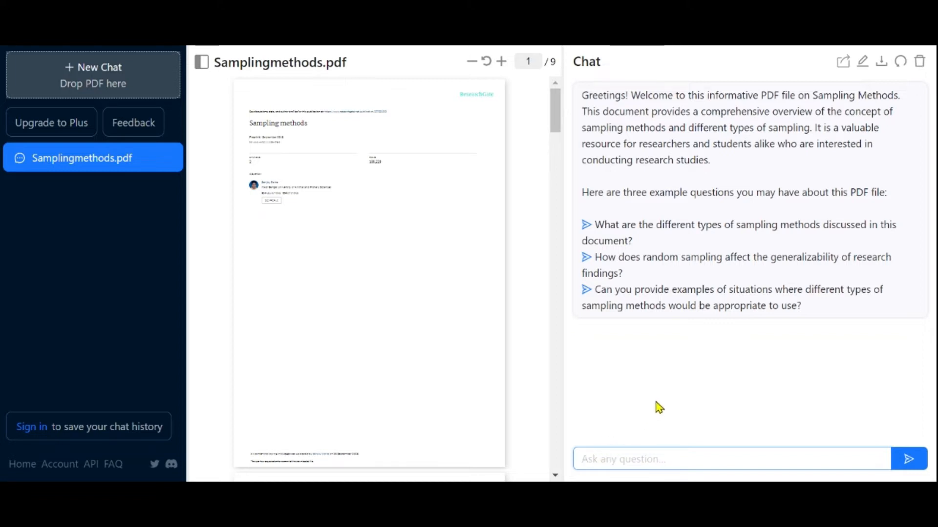
pyautogui.click(732, 459)
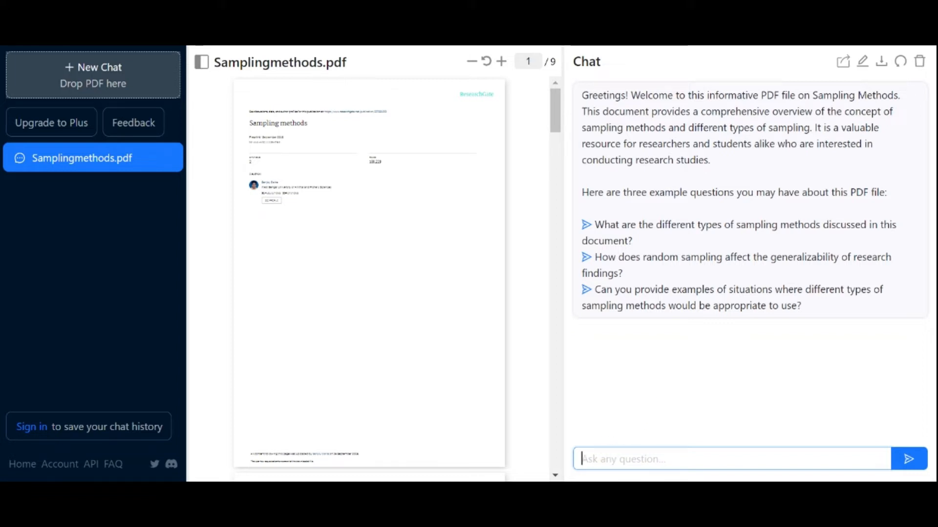
pyautogui.moveTo(690, 377)
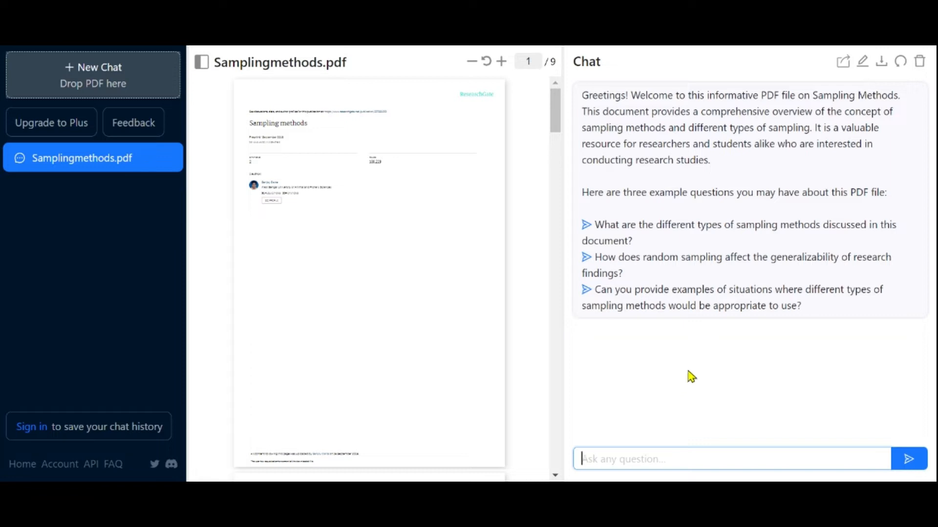
pyautogui.moveTo(659, 251)
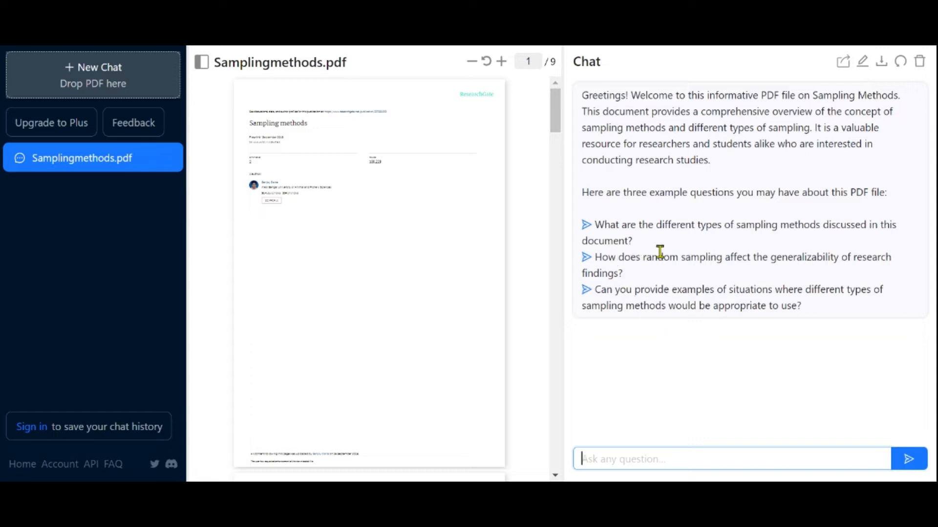
pyautogui.moveTo(753, 305)
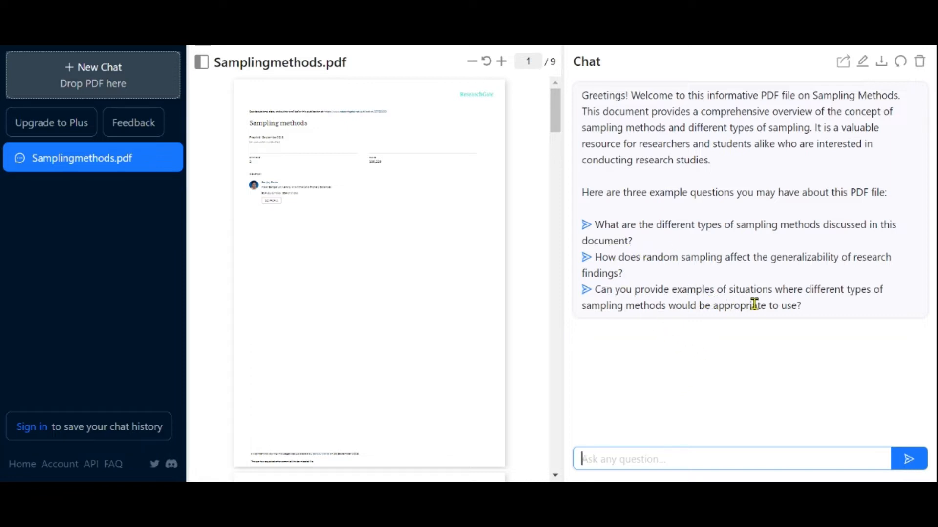
pyautogui.moveTo(833, 313)
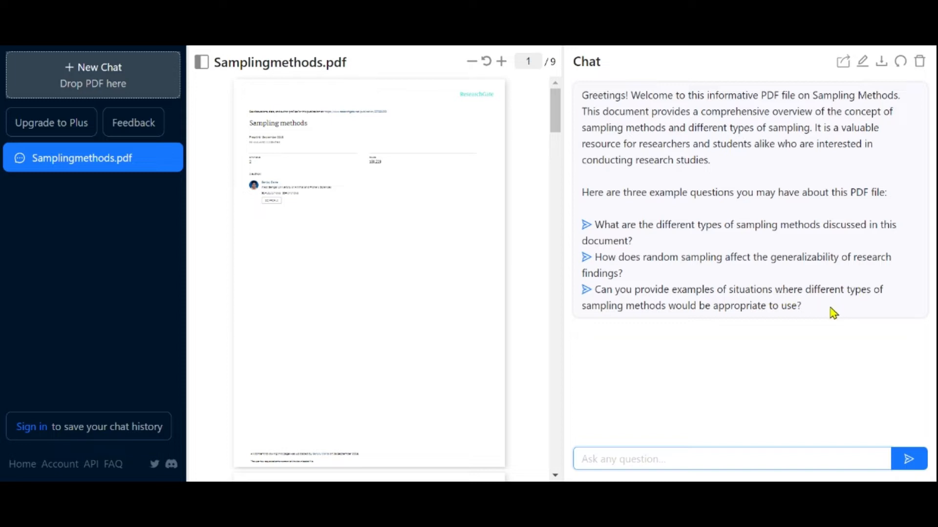
pyautogui.moveTo(618, 329)
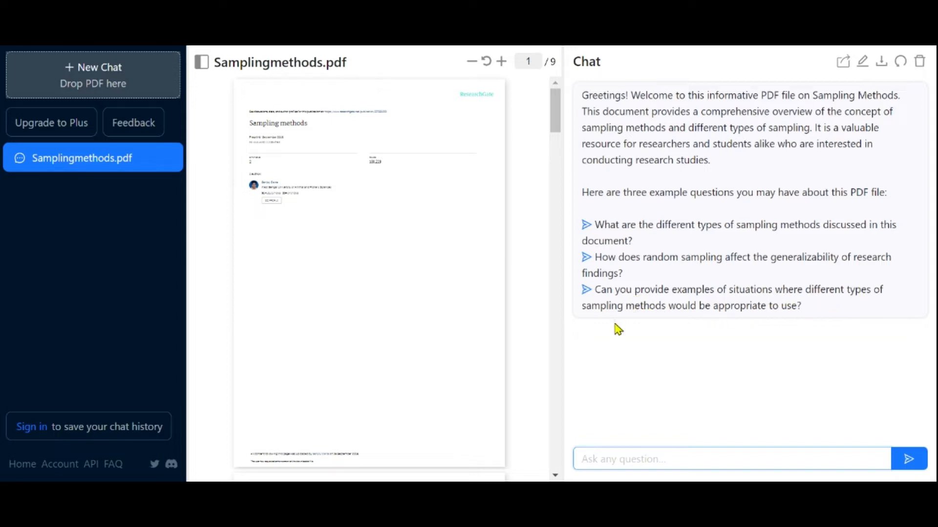
pyautogui.moveTo(645, 331)
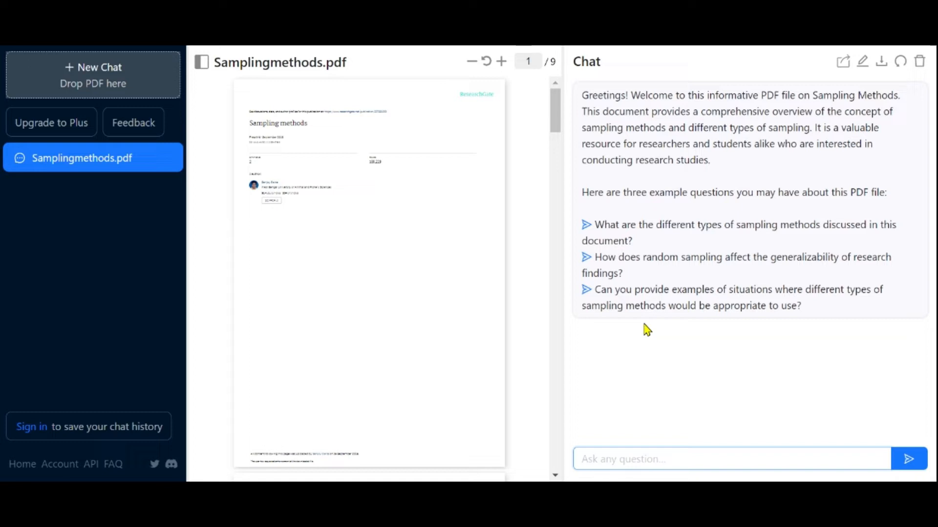
pyautogui.moveTo(587, 293)
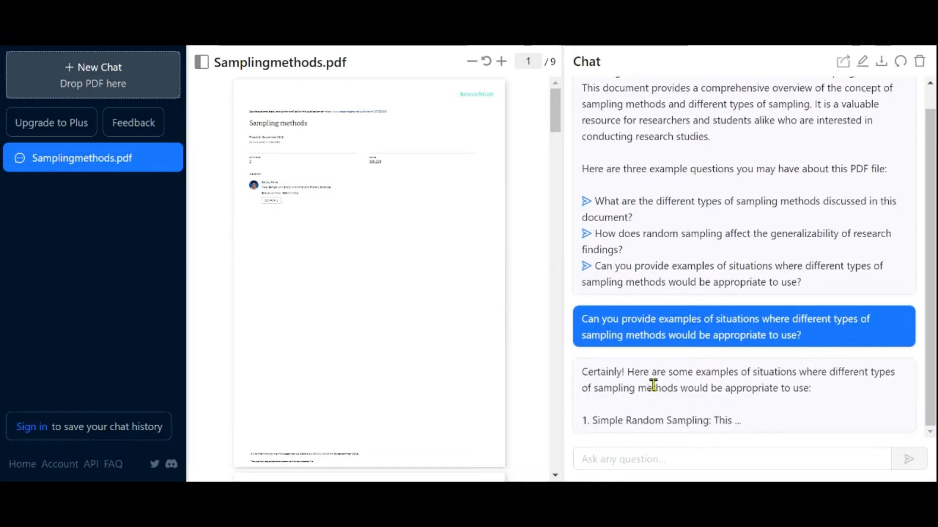
pyautogui.scroll(-3)
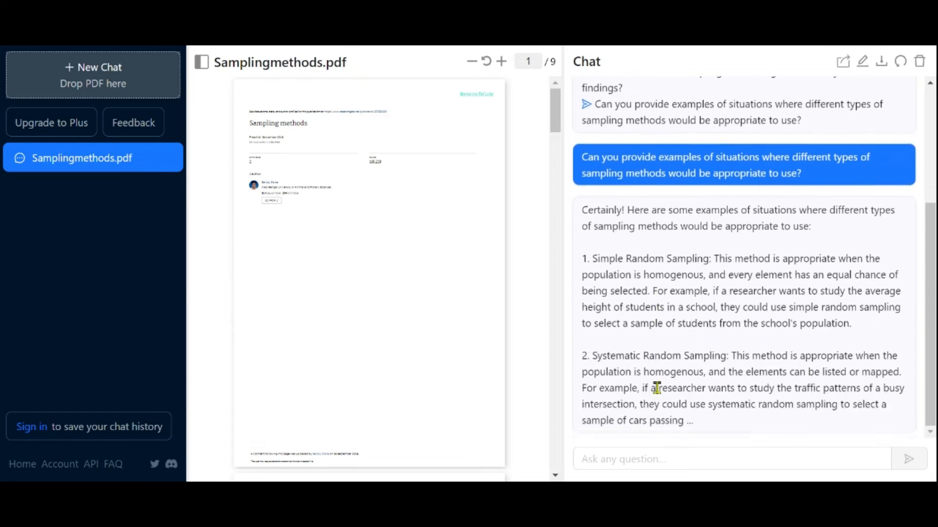
pyautogui.scroll(-3)
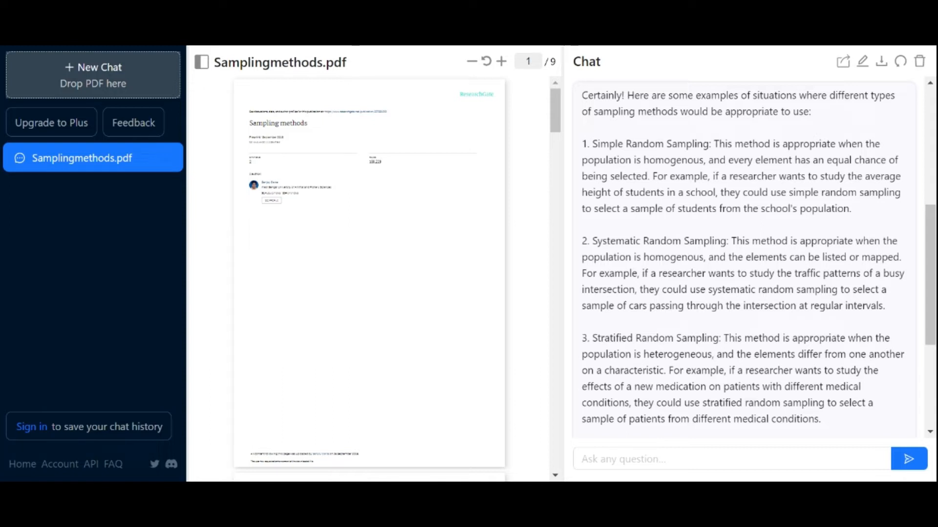
pyautogui.click(609, 459)
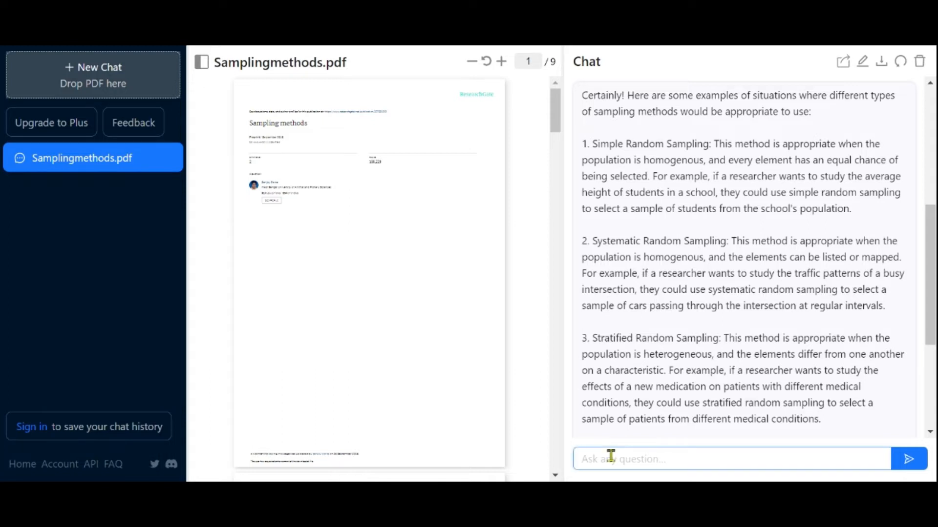
# Step: Ask 'Non probability sampling' and get its definition, methods, advantages and disadvantages
pyautogui.write('Non')
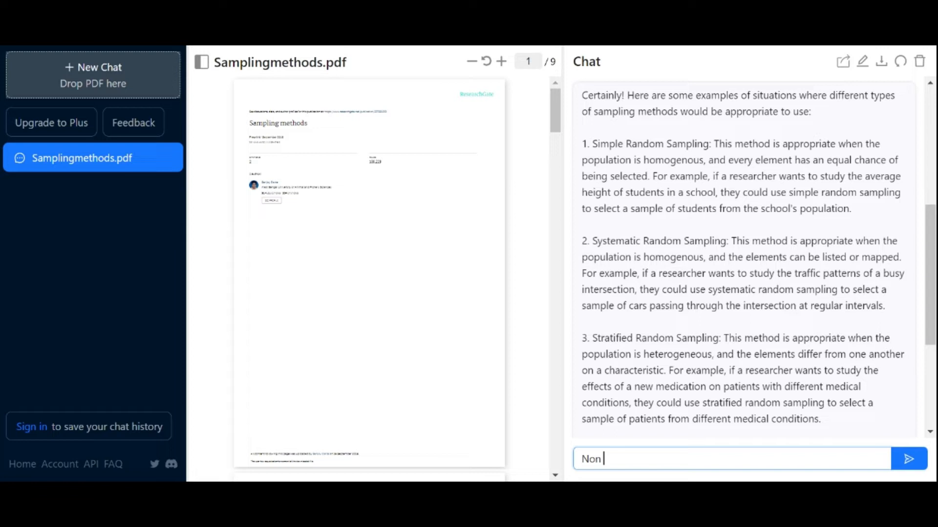
pyautogui.write('probabil')
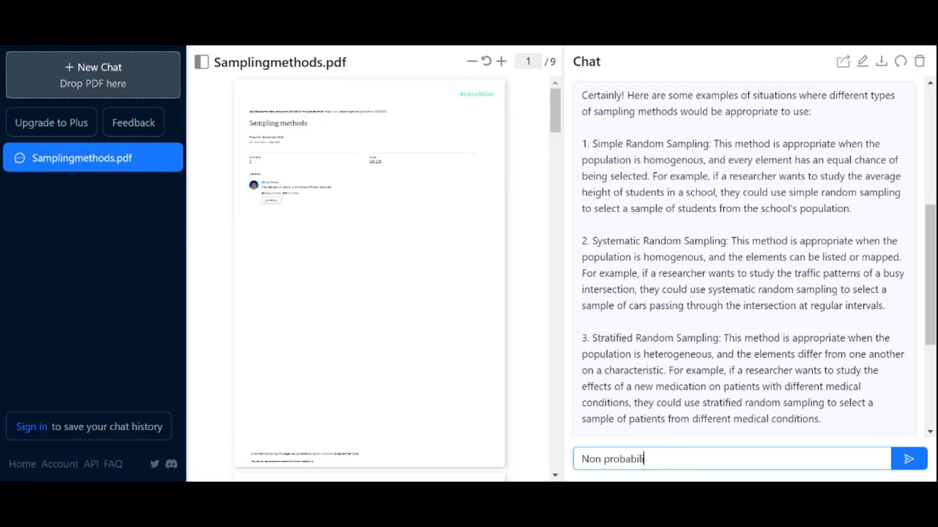
pyautogui.write('ty s')
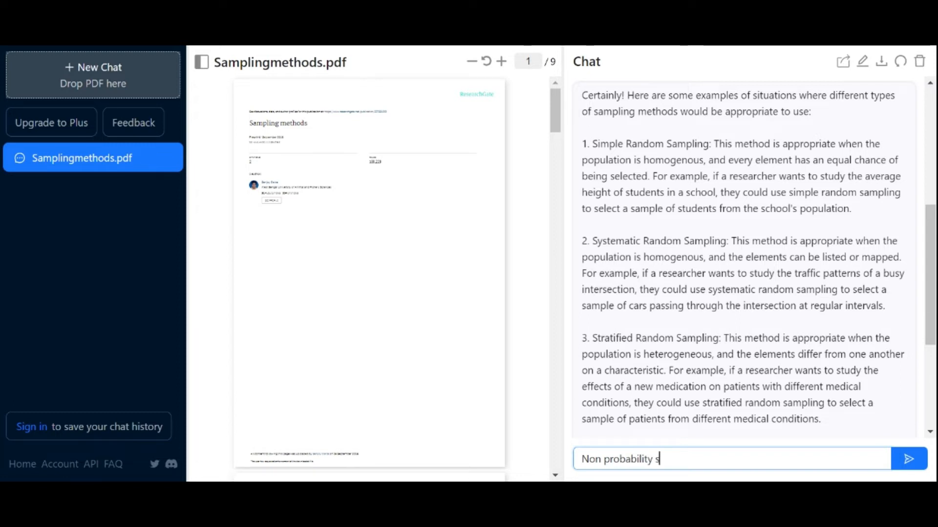
pyautogui.write('amplin')
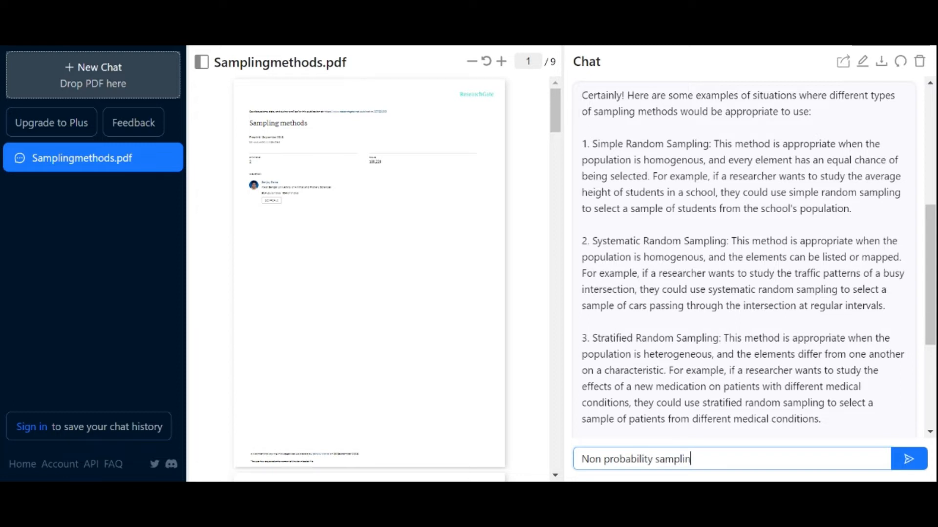
pyautogui.click(908, 459)
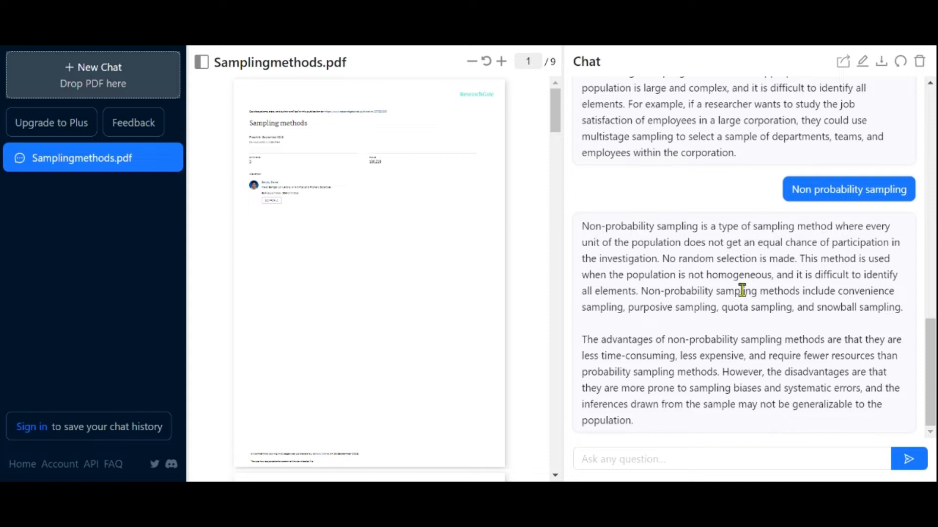
pyautogui.doubleClick(738, 274)
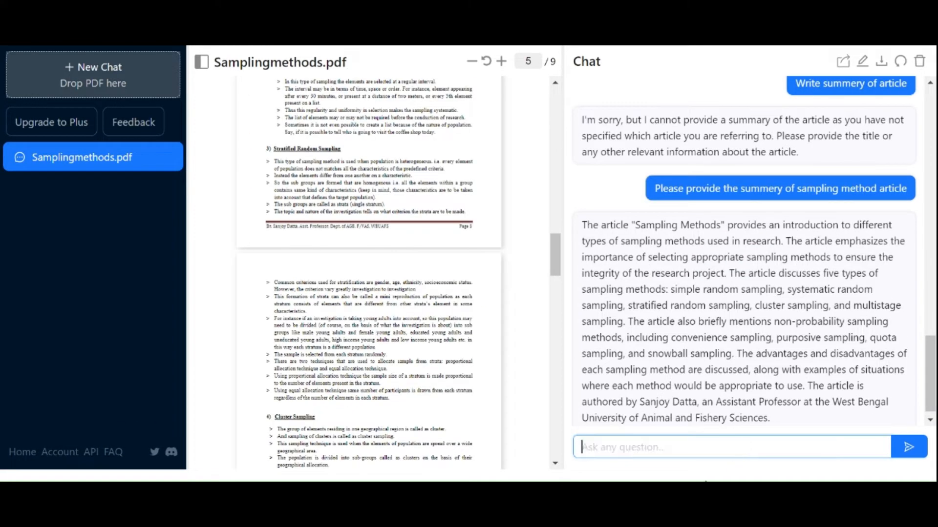
pyautogui.moveTo(687, 446)
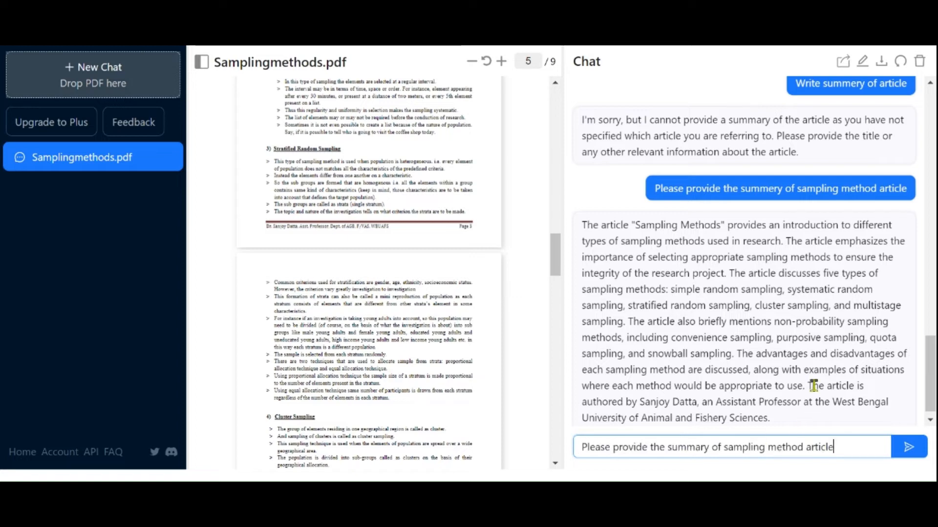
pyautogui.moveTo(837, 401)
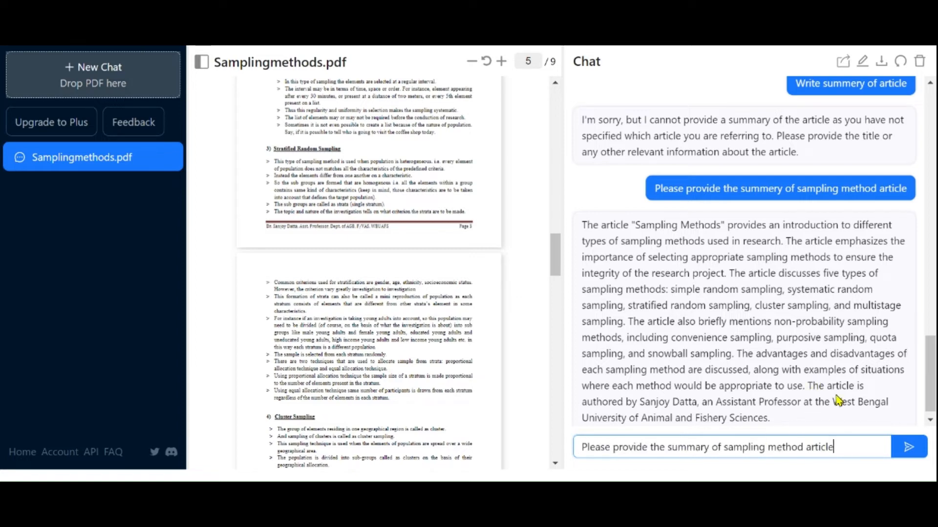
pyautogui.click(908, 446)
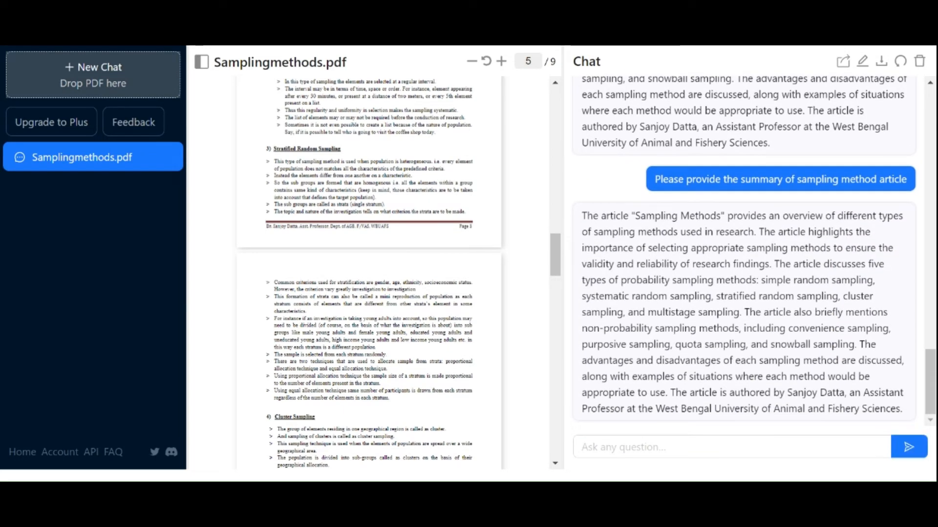
pyautogui.moveTo(633, 257)
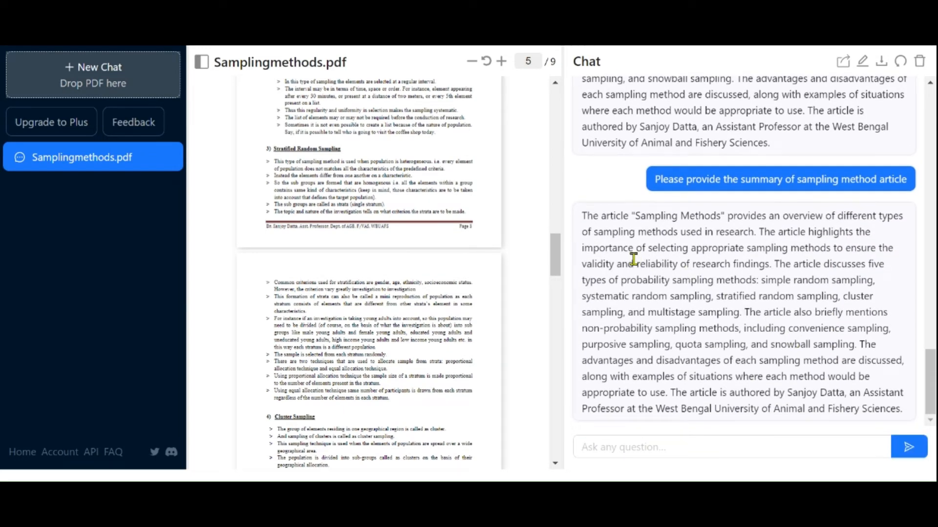
pyautogui.moveTo(624, 256)
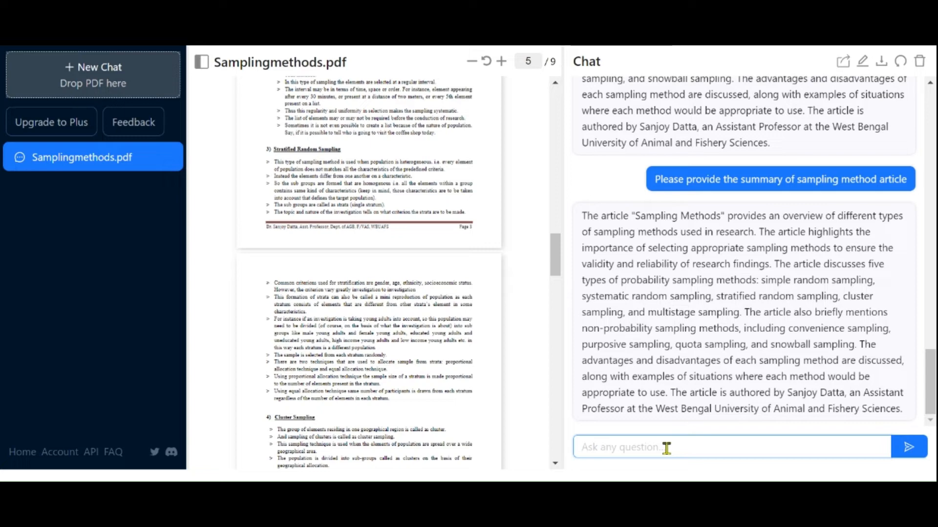
# Step: Ask 'Difference between nonprobability and probability sampling' and get the comparison answer
pyautogui.write('Difference between nonprobability and probability sampling')
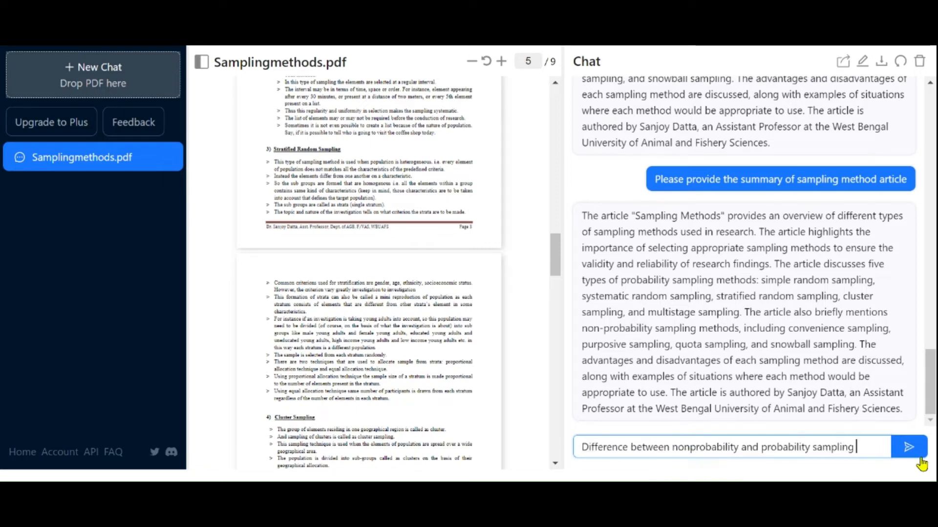
pyautogui.click(909, 448)
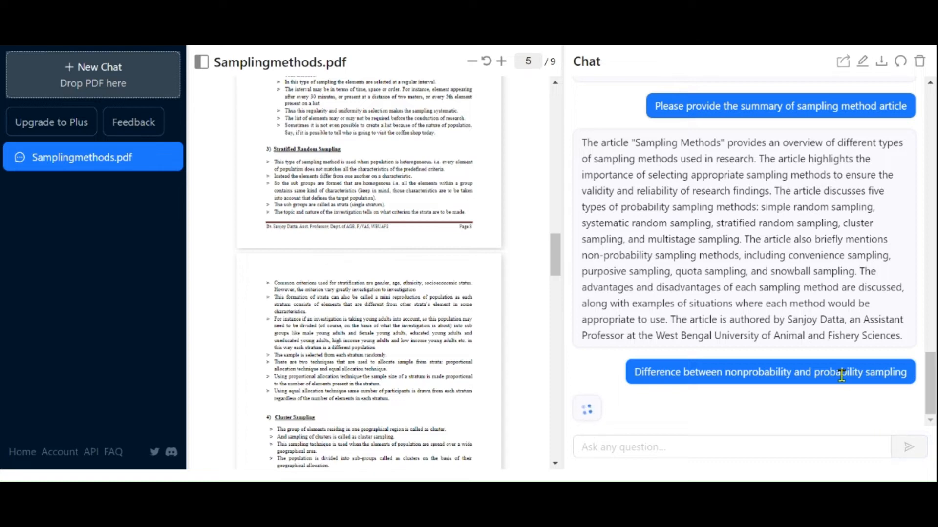
pyautogui.click(770, 373)
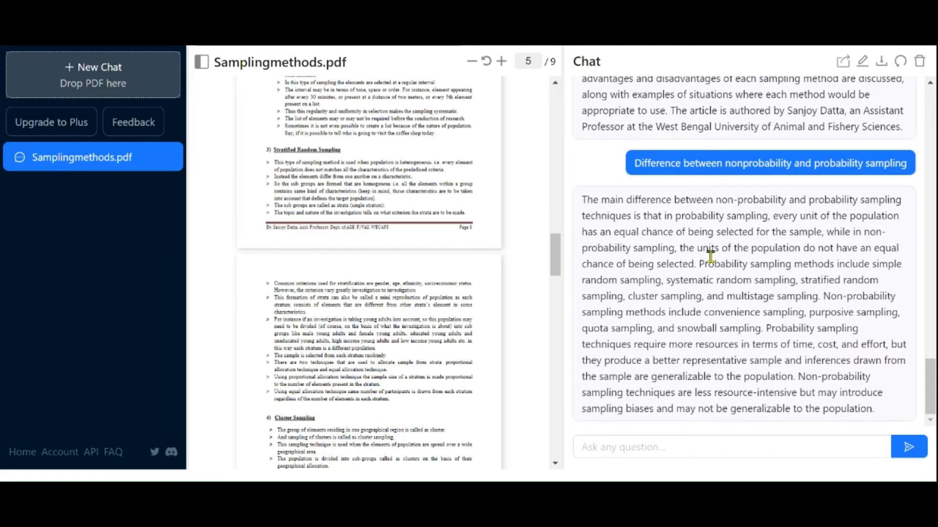
pyautogui.moveTo(703, 259)
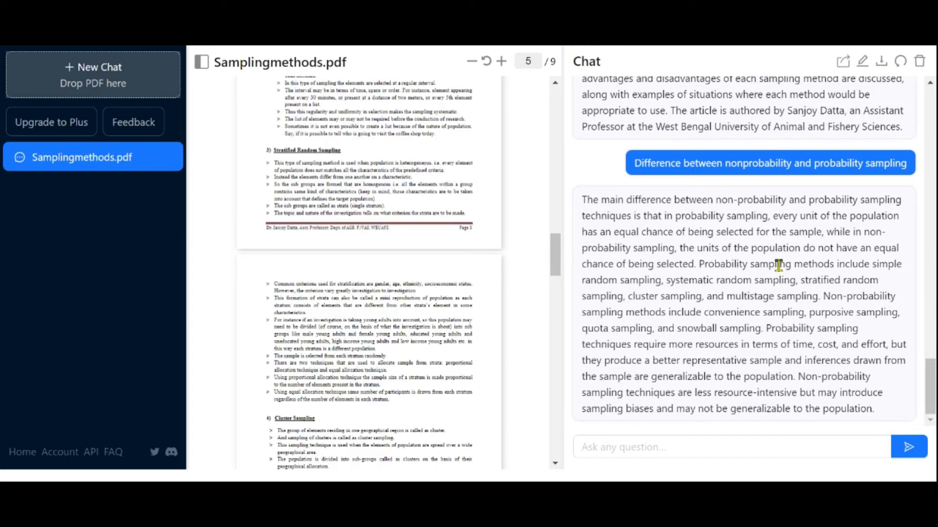
# Step: Ask 'Which sampling technique is used in qualitative and quantitative research?' and get the answer
pyautogui.click(634, 446)
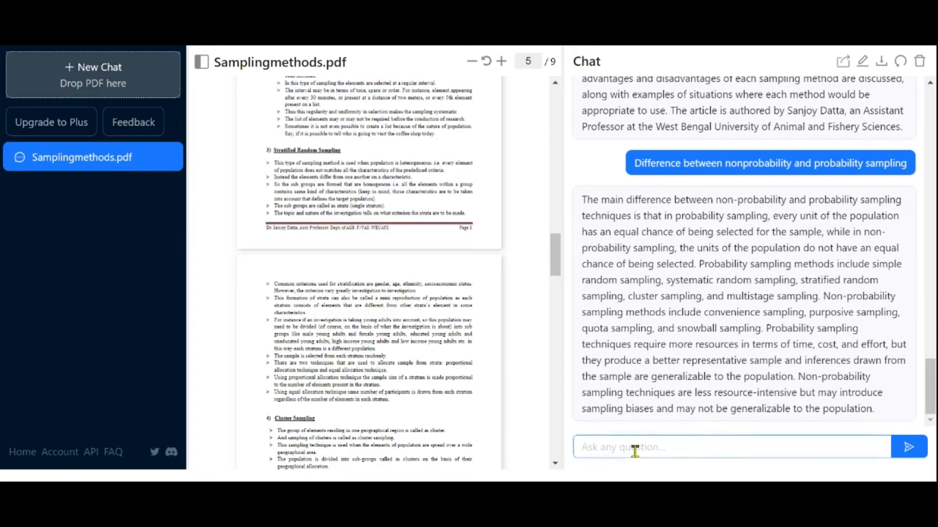
pyautogui.write('Which sampling technique is used in qualitative and quantitative research?')
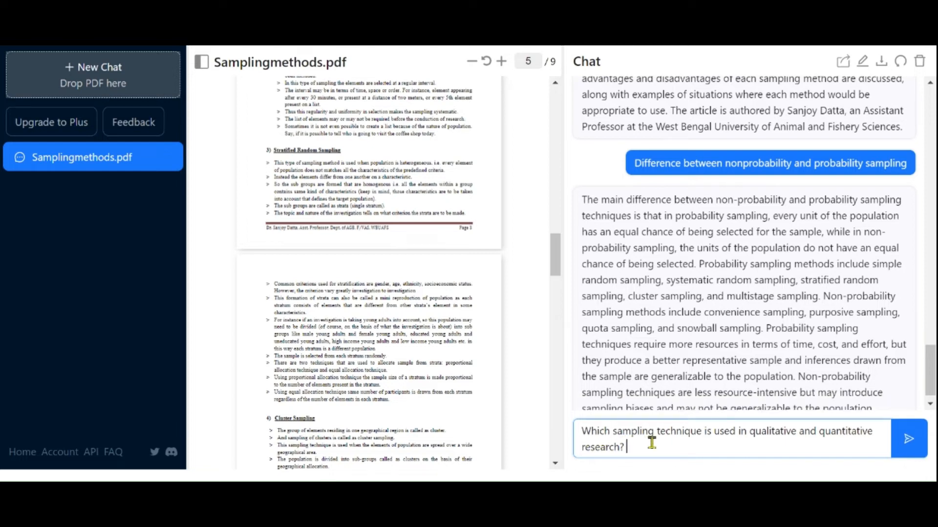
pyautogui.moveTo(662, 449)
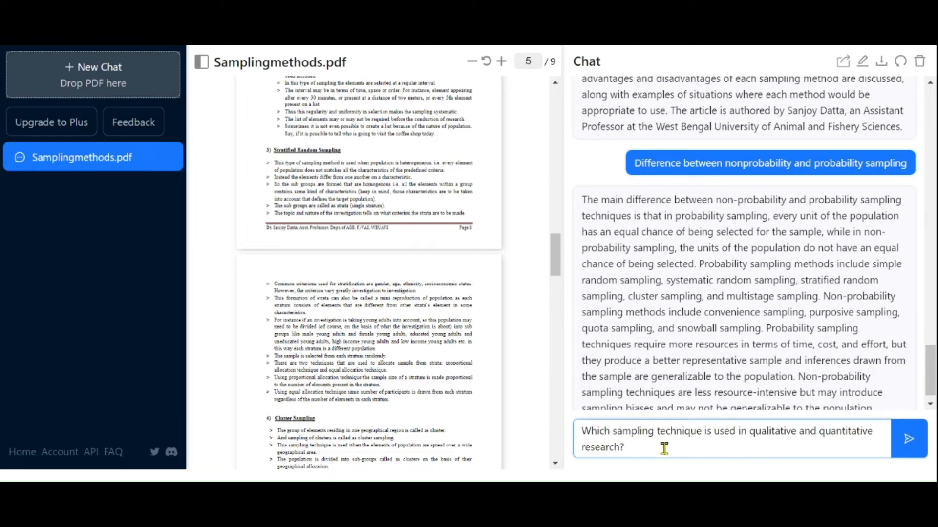
pyautogui.click(908, 439)
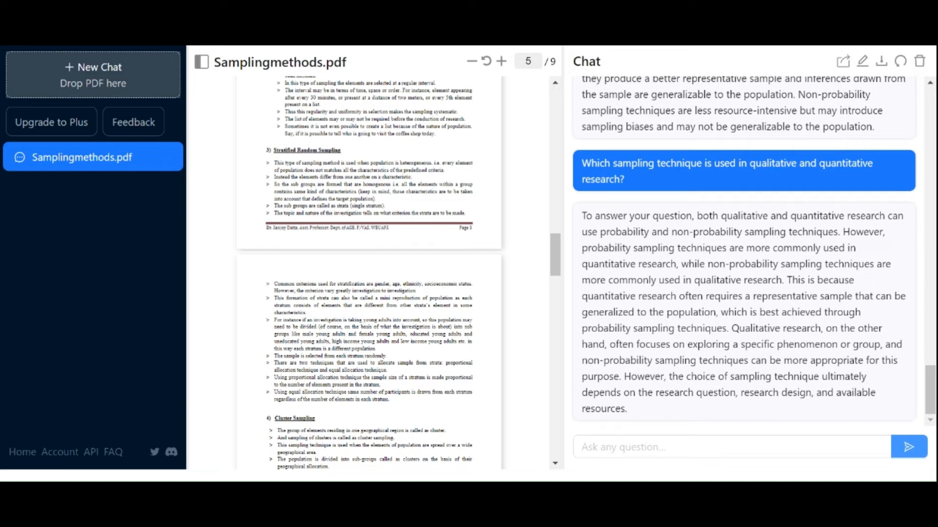
pyautogui.moveTo(709, 295)
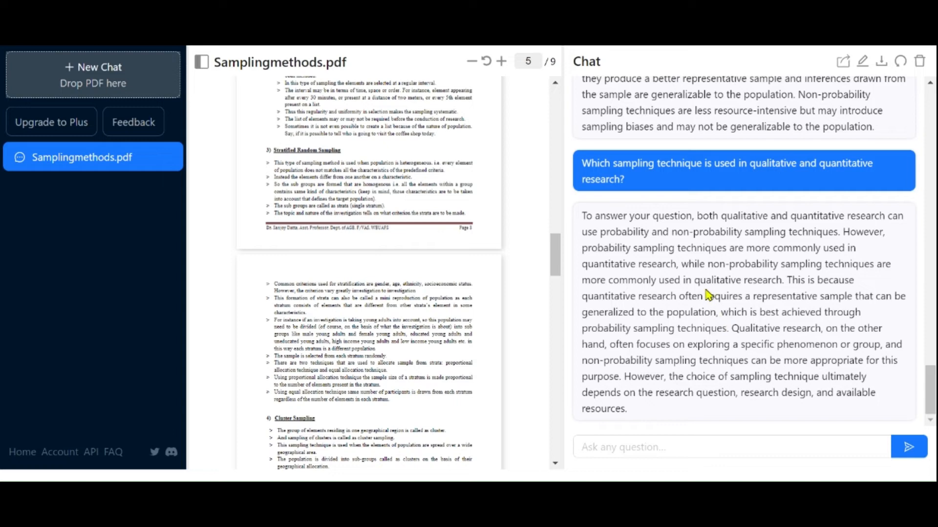
pyautogui.moveTo(678, 310)
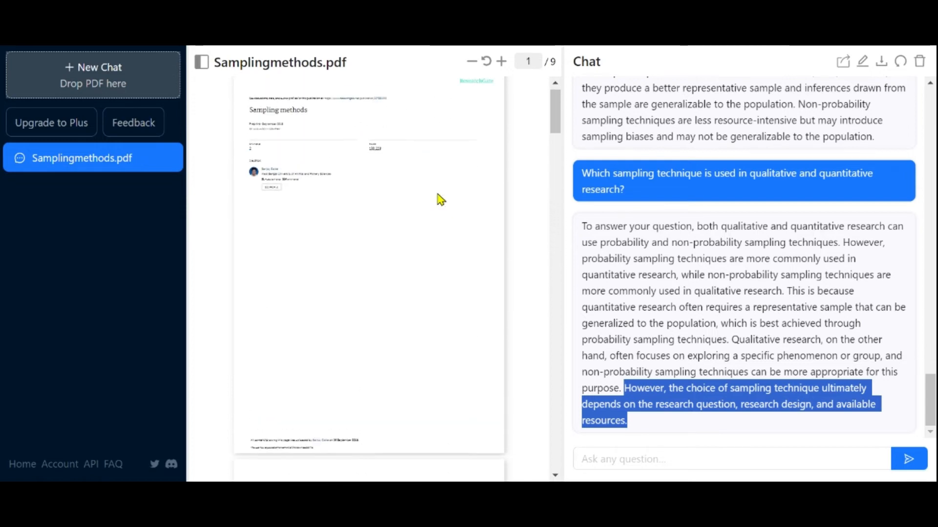
pyautogui.scroll(-3)
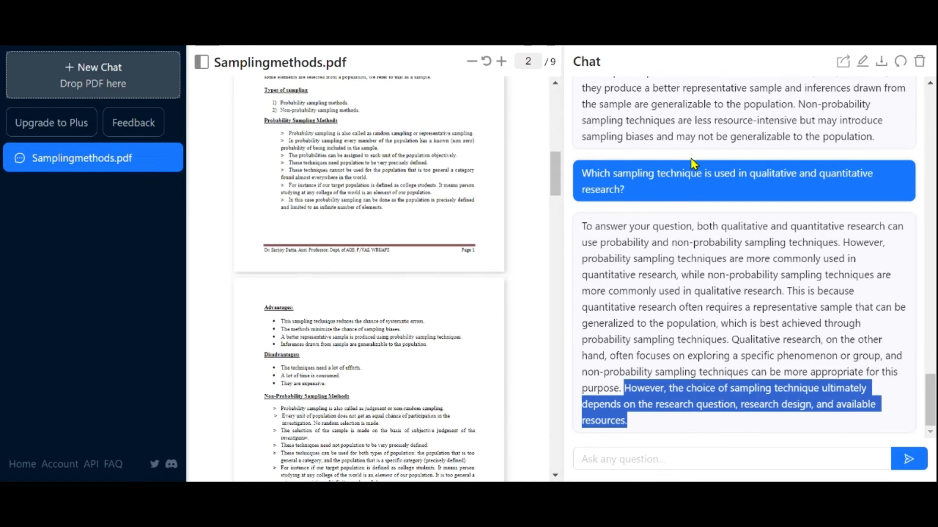
pyautogui.moveTo(842, 61)
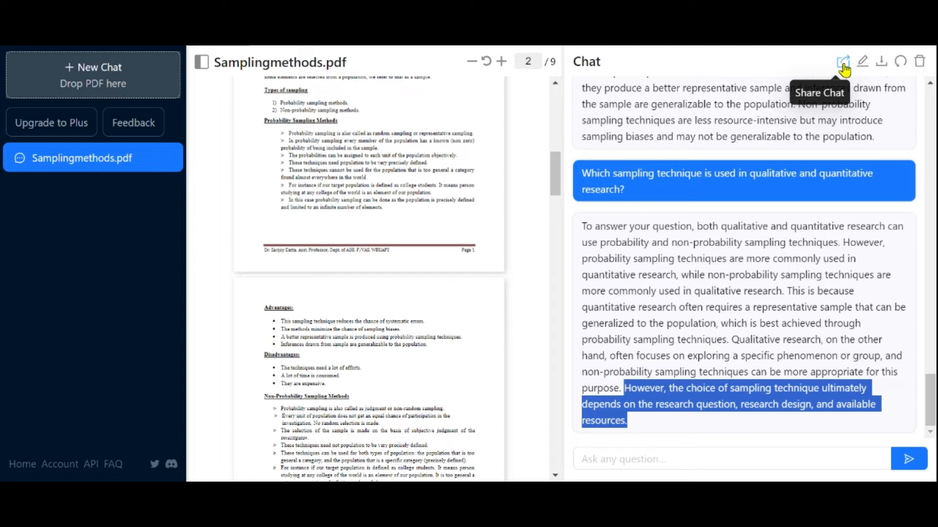
pyautogui.moveTo(862, 62)
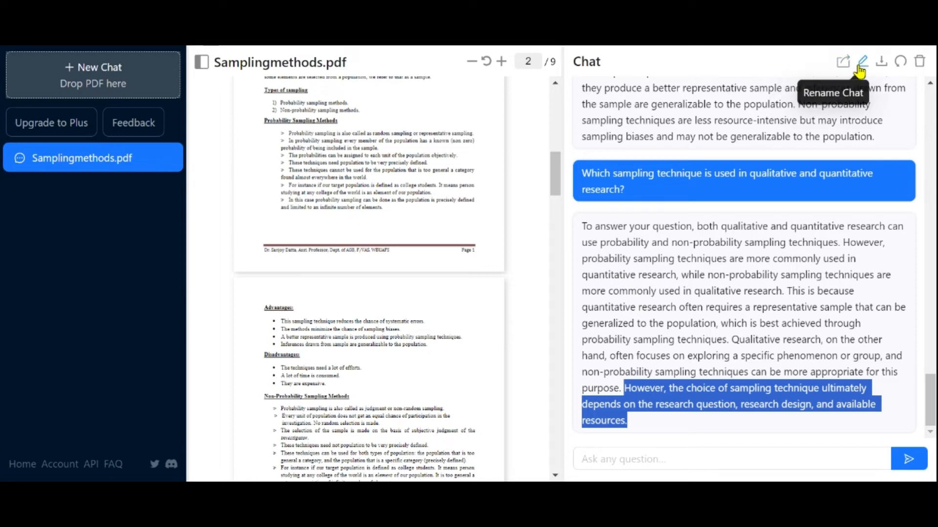
pyautogui.moveTo(900, 60)
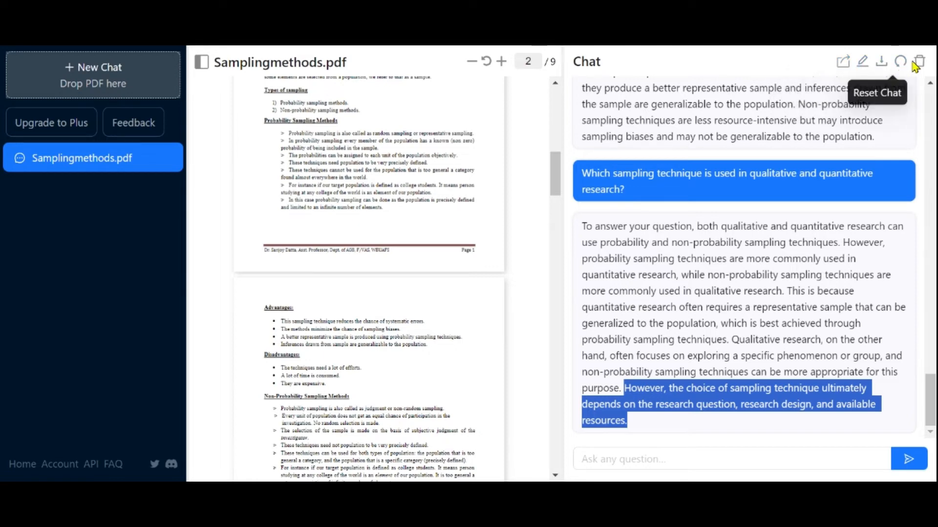
pyautogui.moveTo(842, 62)
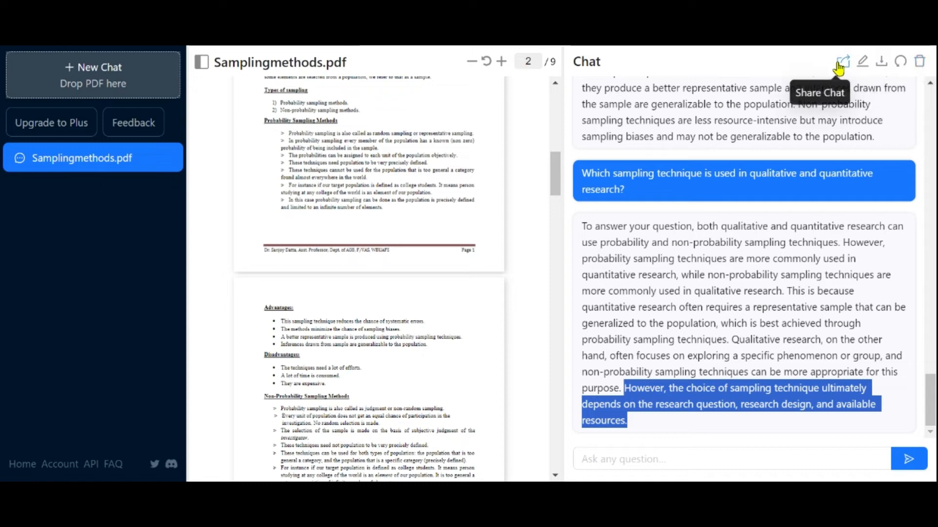
pyautogui.moveTo(429, 227)
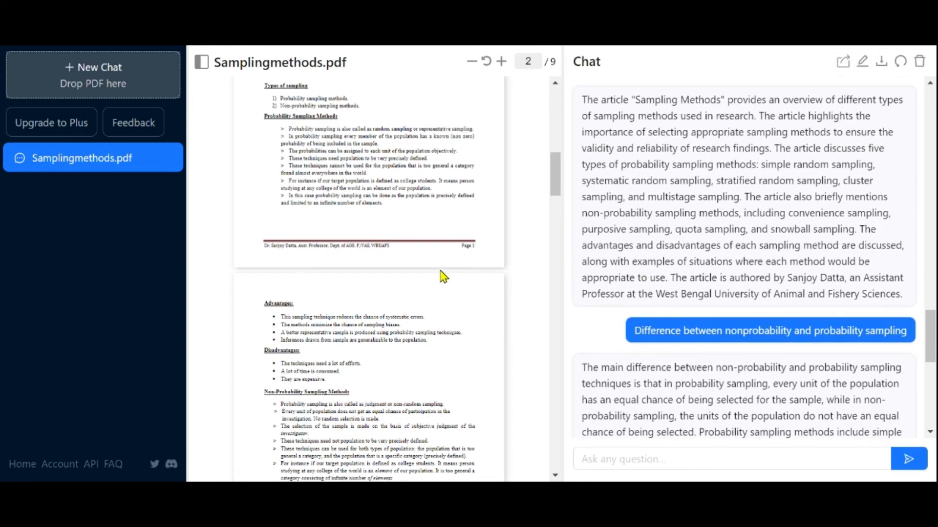
pyautogui.scroll(-3)
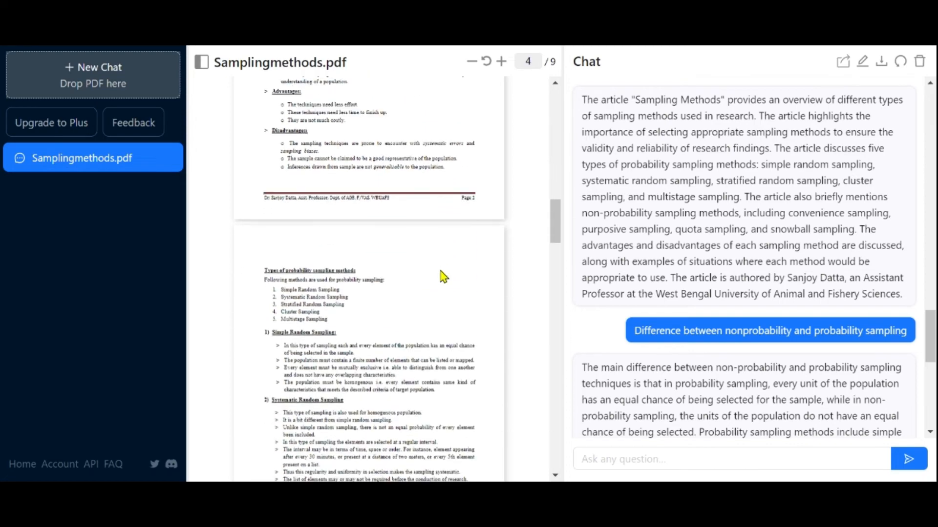
pyautogui.scroll(-3)
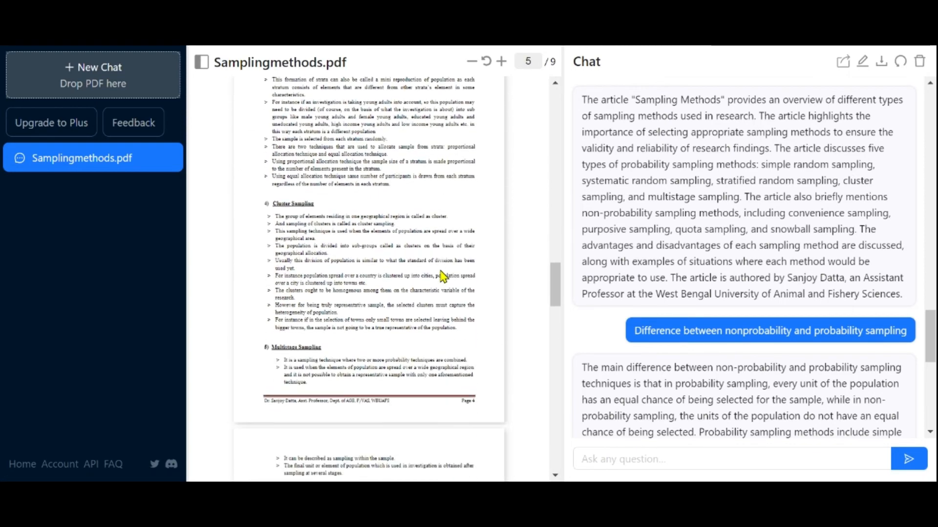
pyautogui.scroll(-3)
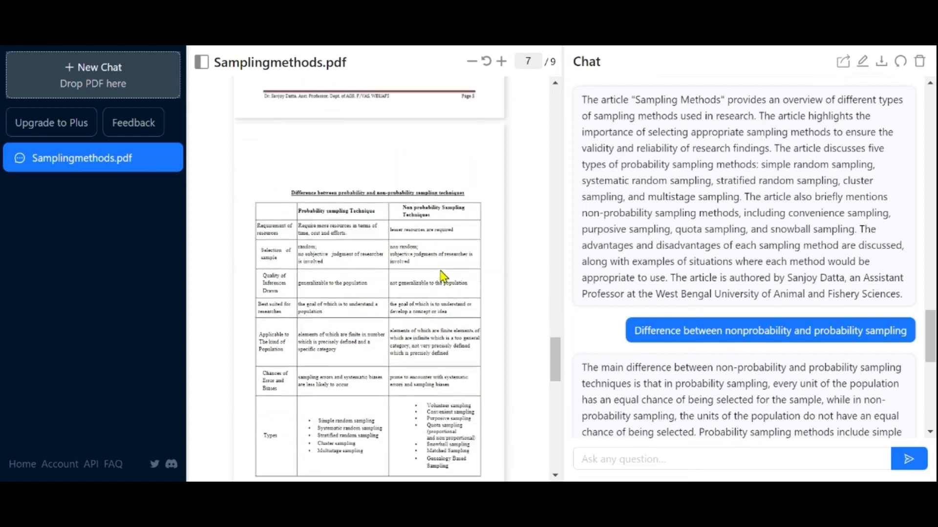
pyautogui.scroll(-3)
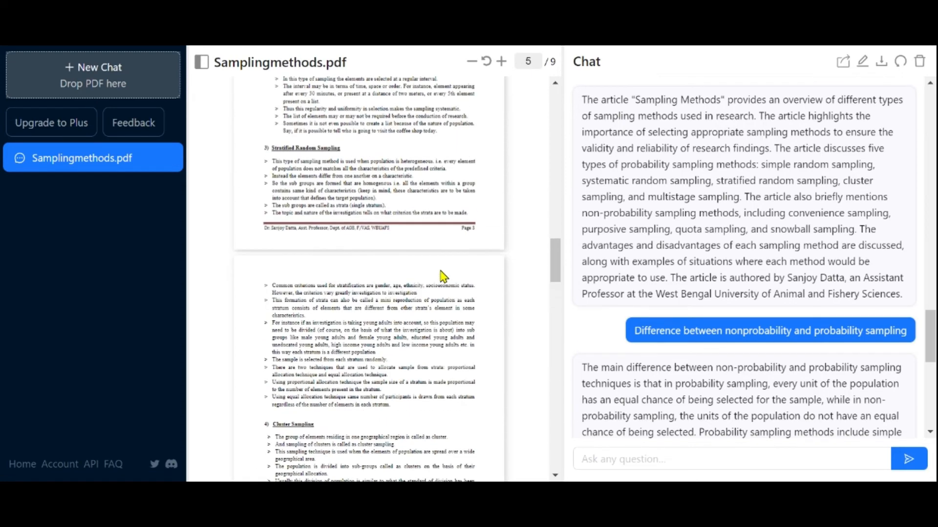
pyautogui.scroll(3)
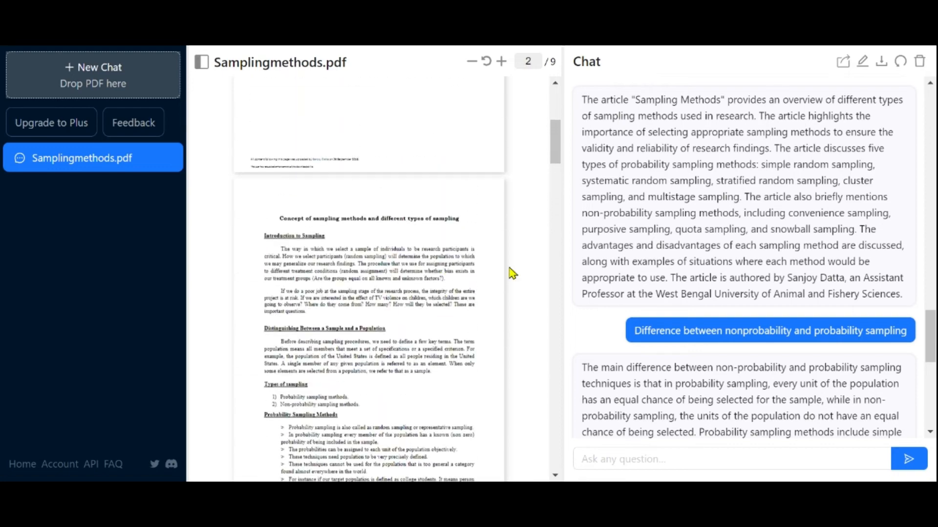
pyautogui.scroll(-3)
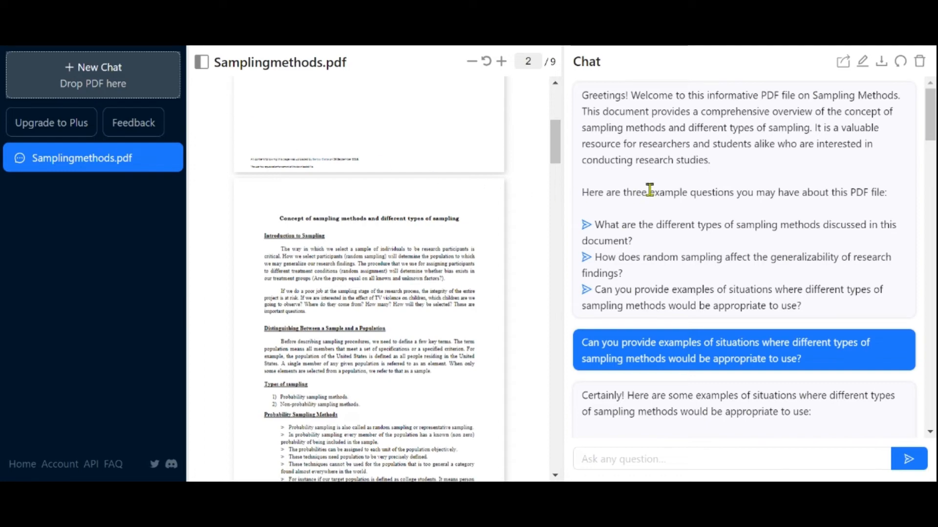
pyautogui.moveTo(592, 259)
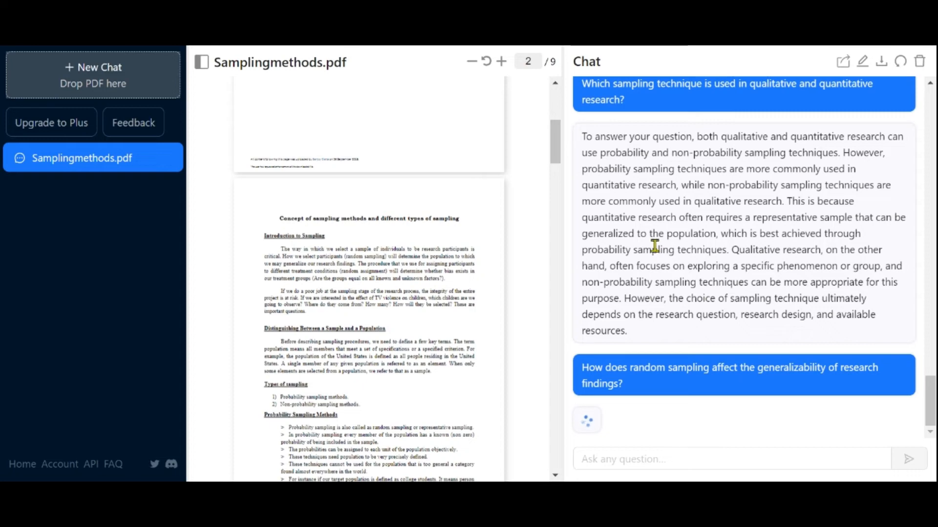
# Step: Scroll the chat to read the answer on random sampling and generalizability of findings
pyautogui.scroll(-3)
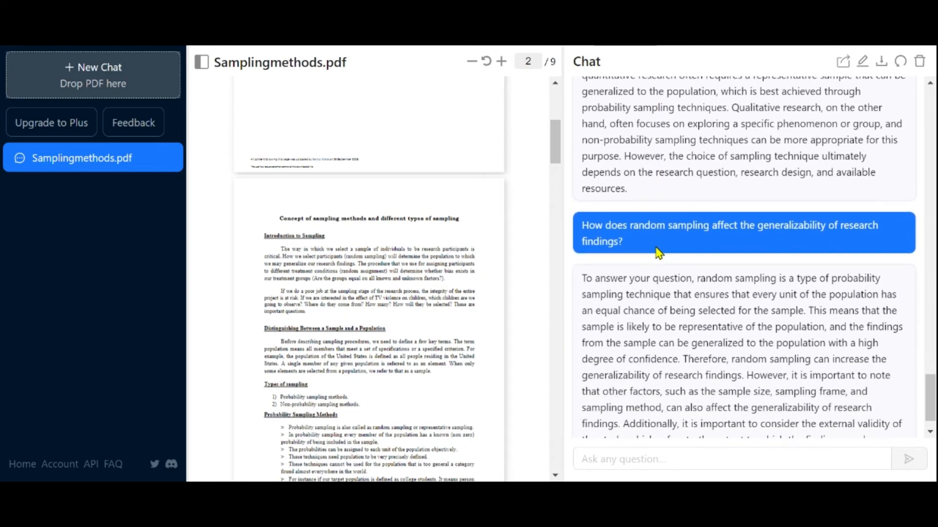
pyautogui.scroll(-3)
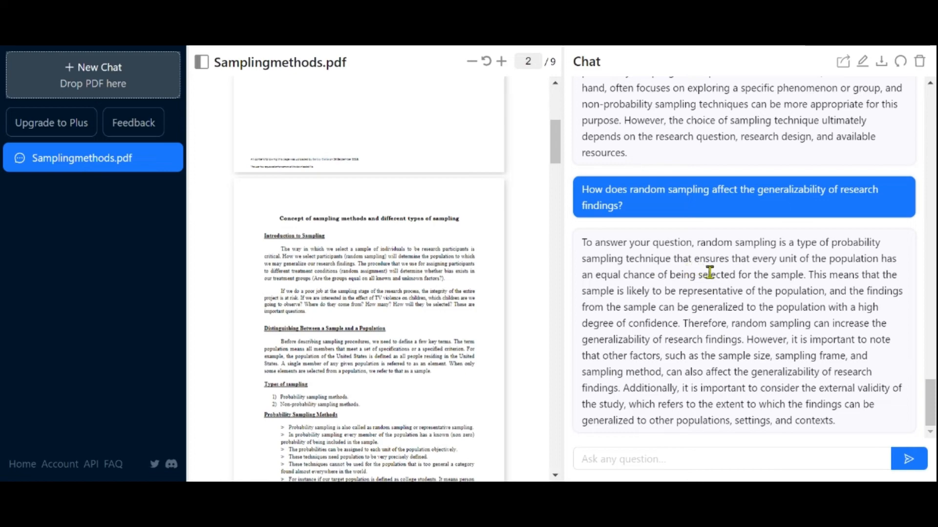
pyautogui.scroll(-3)
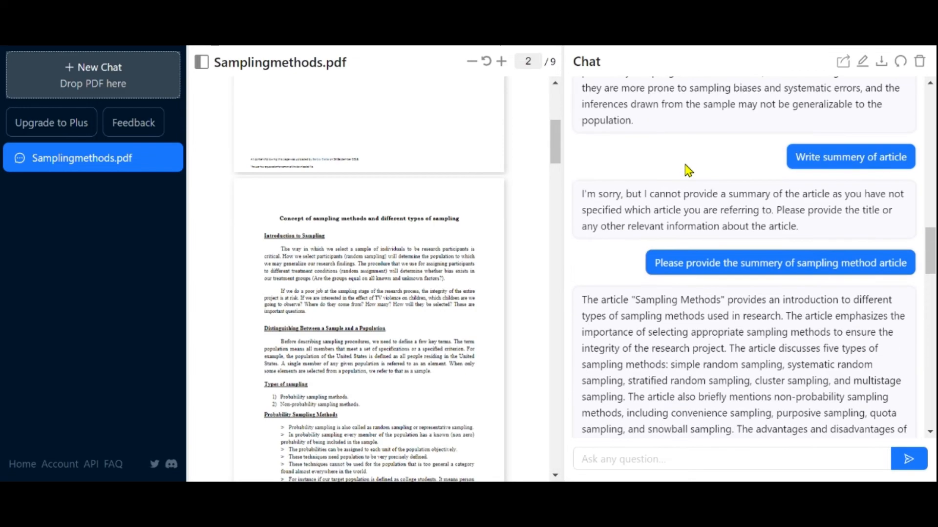